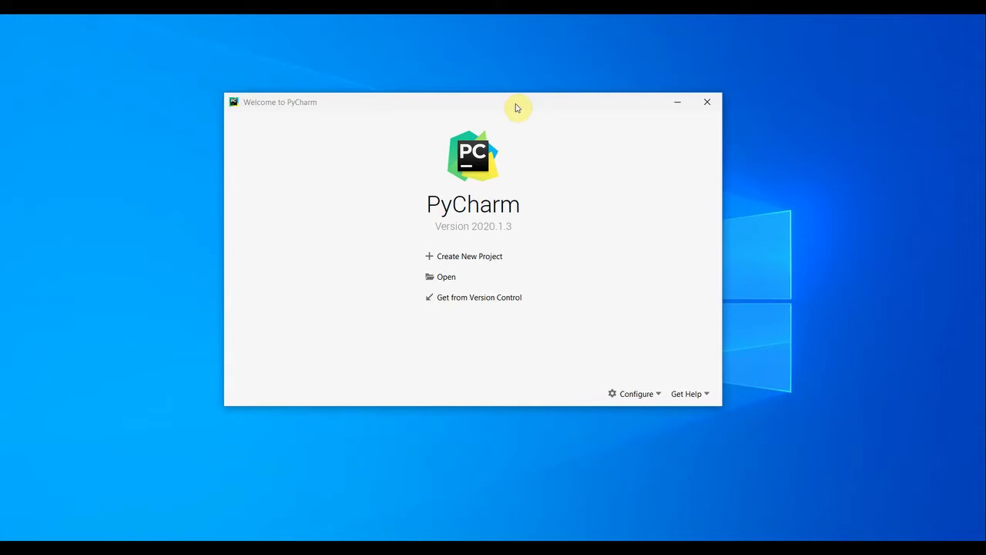
mouse_move(569, 276)
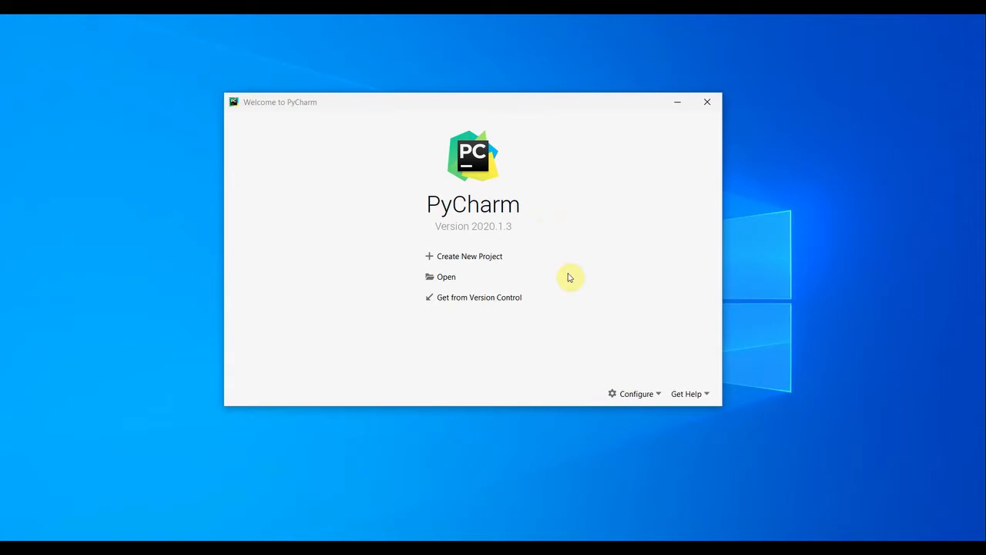
mouse_move(480, 261)
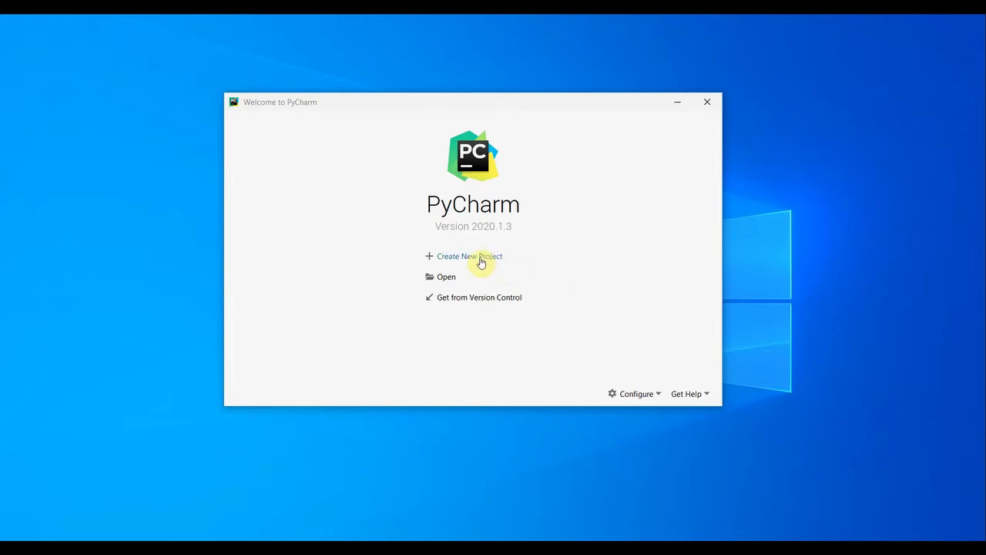
mouse_move(446, 278)
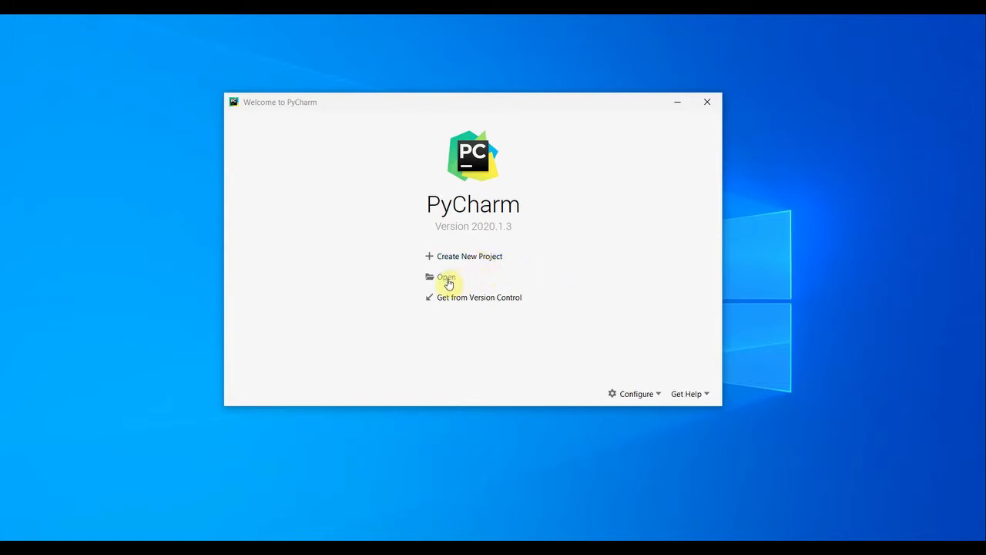
mouse_move(460, 289)
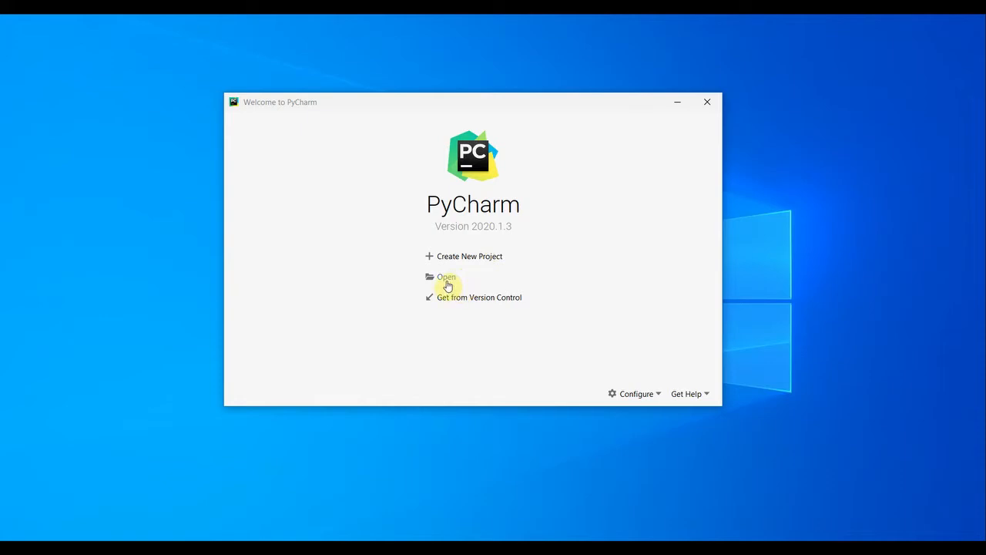
mouse_move(477, 301)
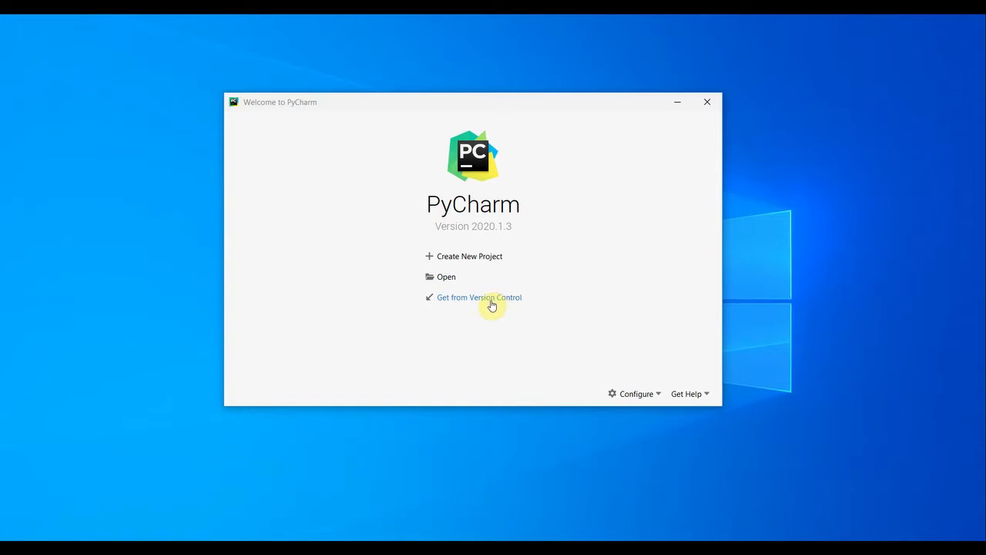
mouse_move(532, 317)
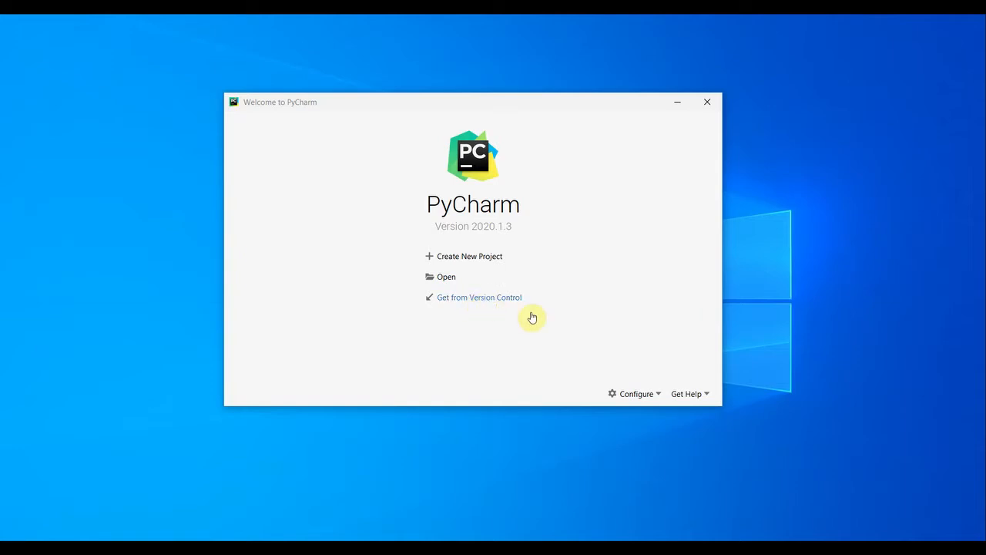
mouse_move(551, 272)
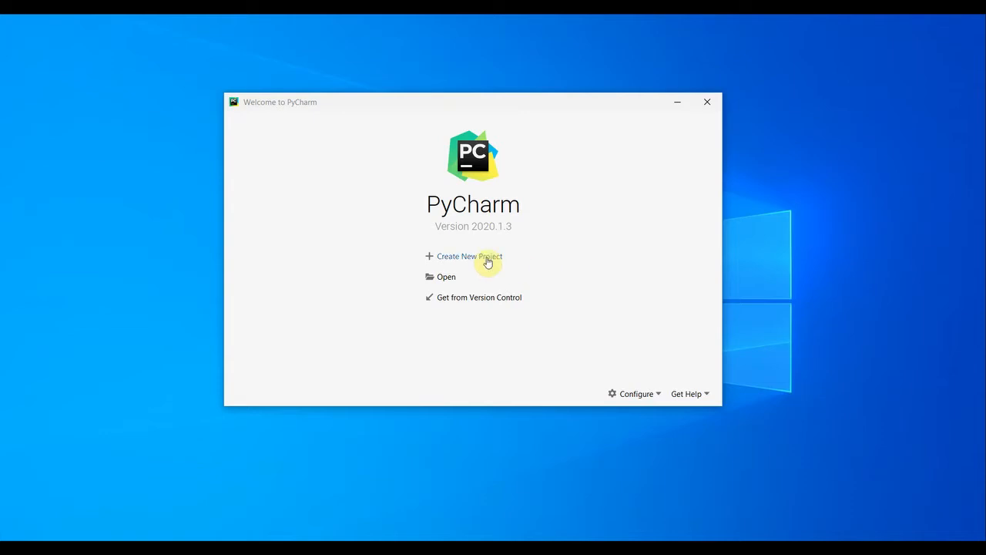
Step: Start a new project at C:\PythonWorkspace\Pytest-Automation
click(463, 256)
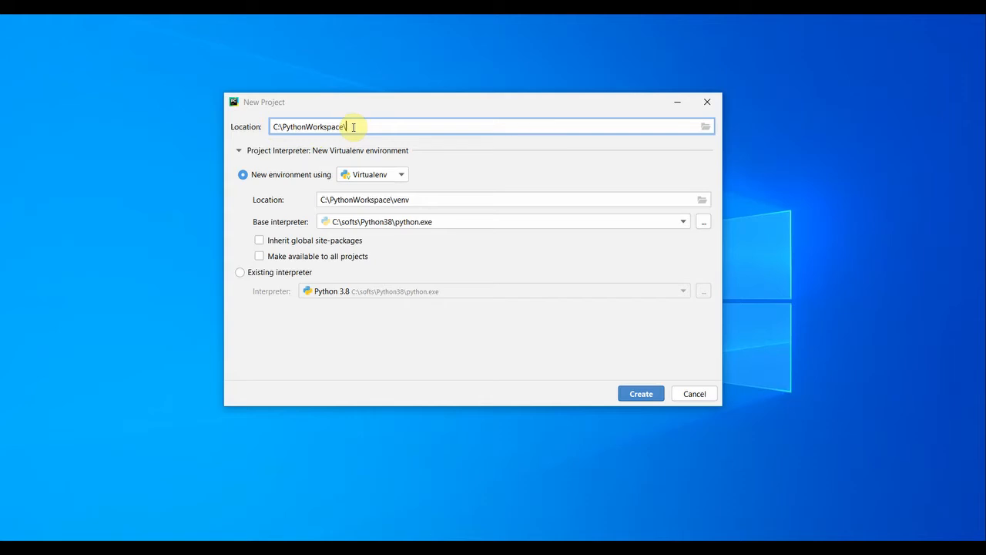
text(Pytest-Automation)
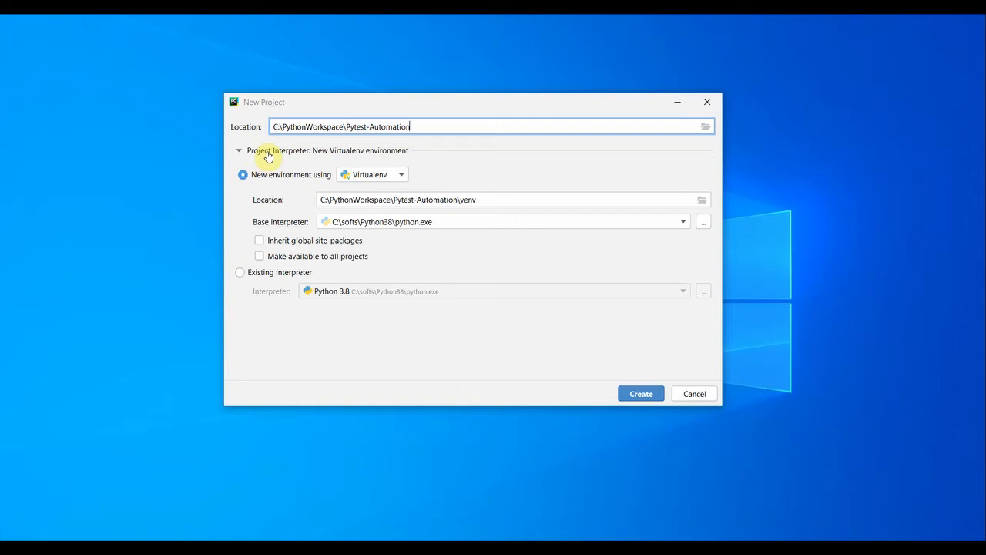
mouse_move(287, 163)
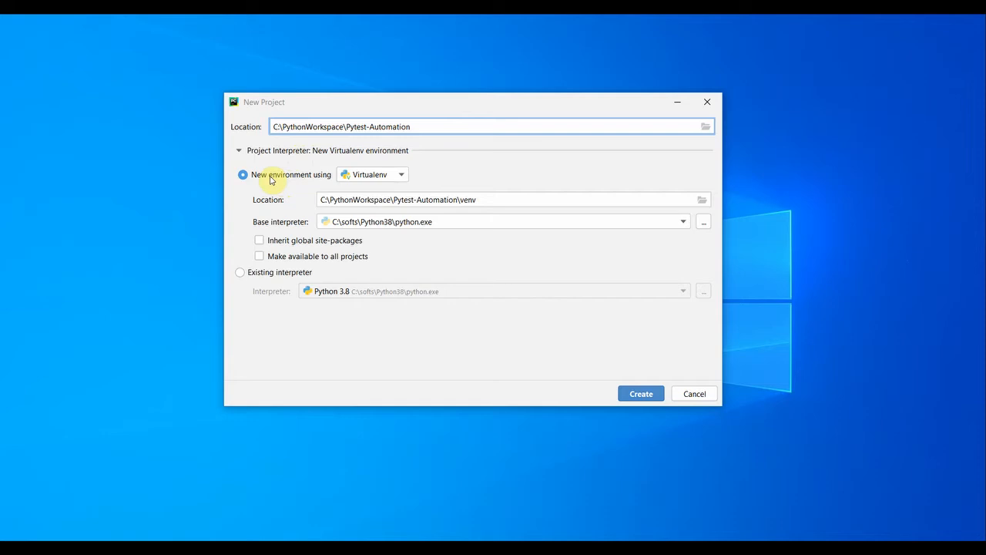
mouse_move(310, 182)
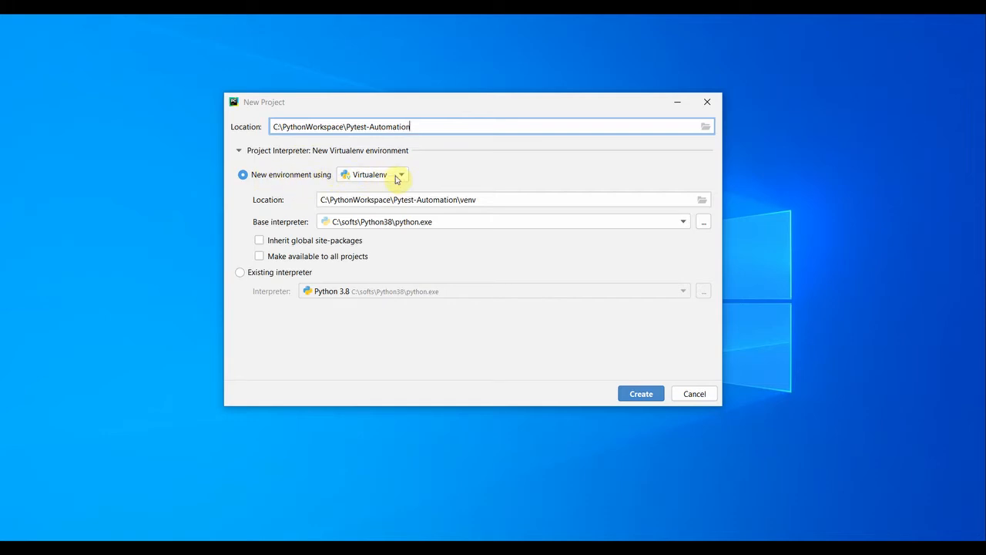
Step: Keep Virtualenv as the environment and choose Python 3.8 as base interpreter
click(399, 175)
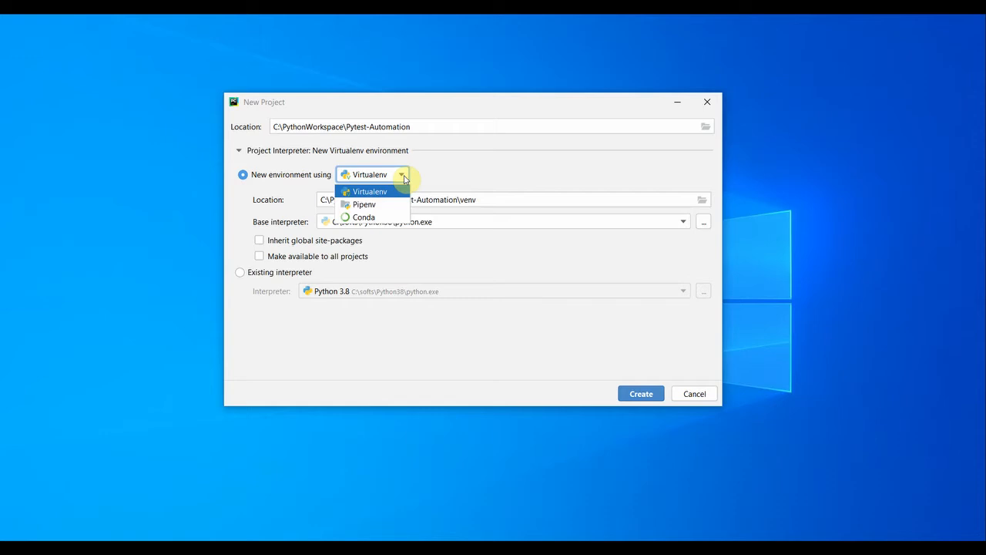
click(370, 191)
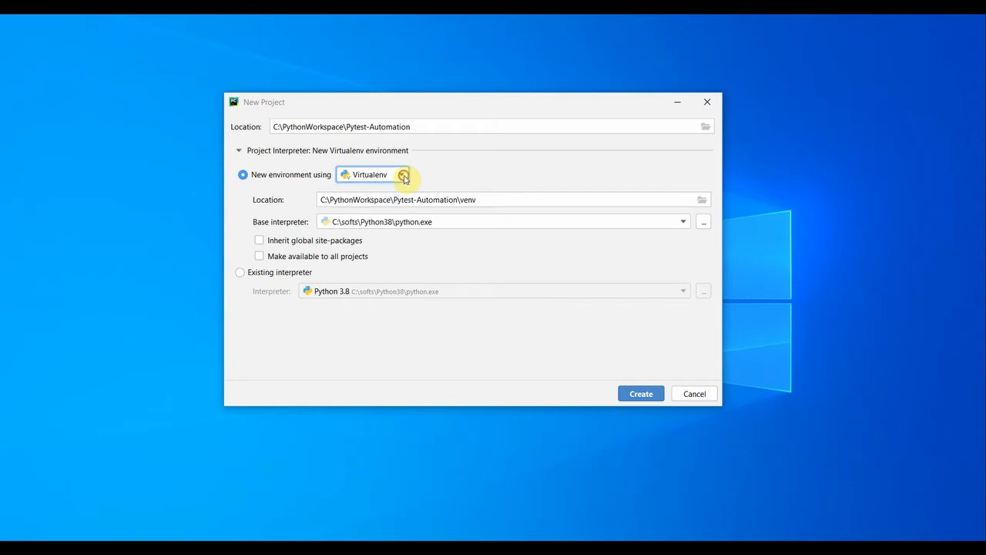
mouse_move(377, 224)
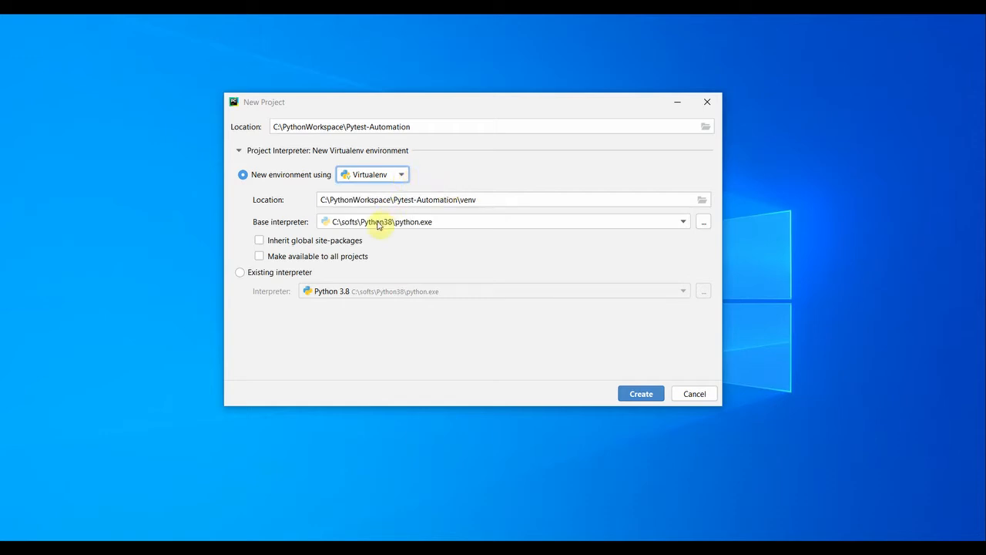
mouse_move(362, 230)
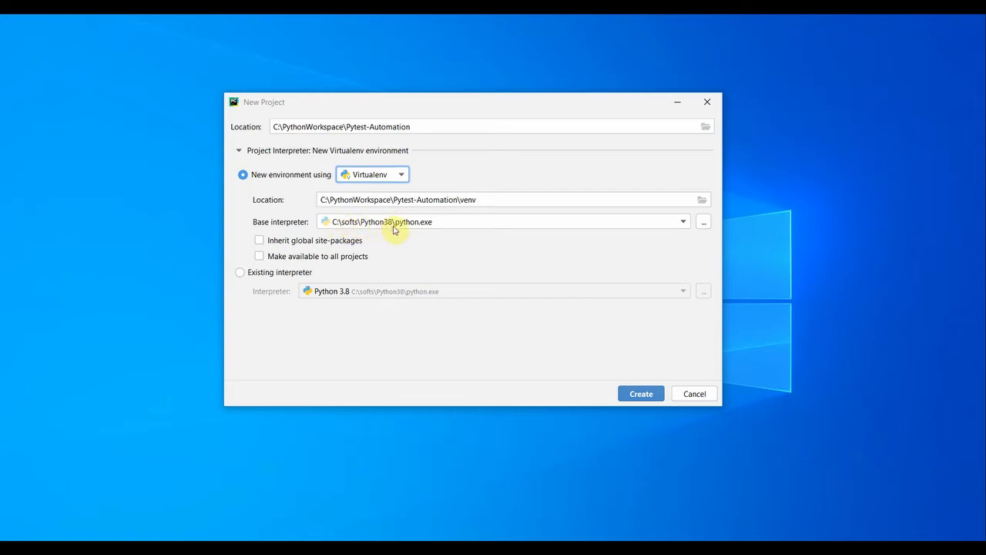
mouse_move(388, 232)
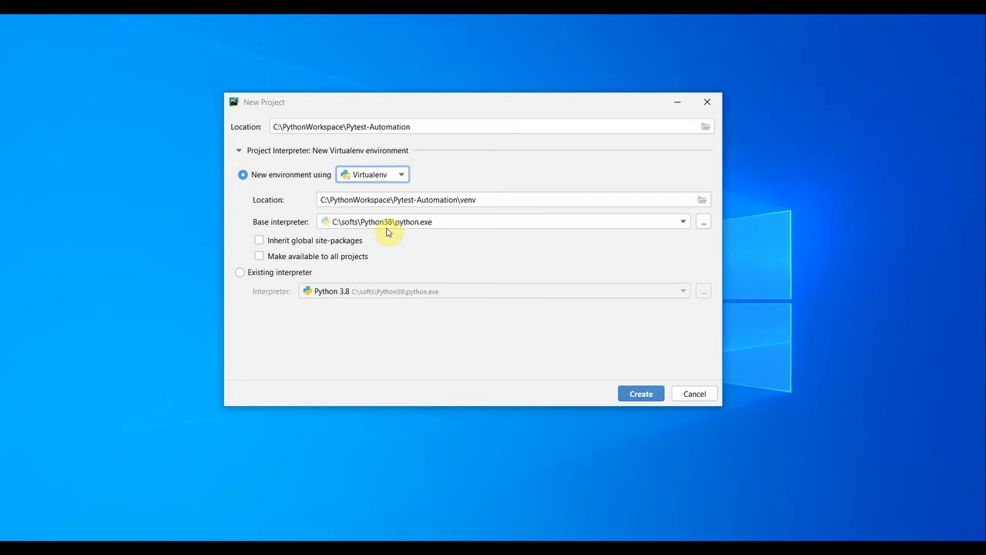
mouse_move(684, 223)
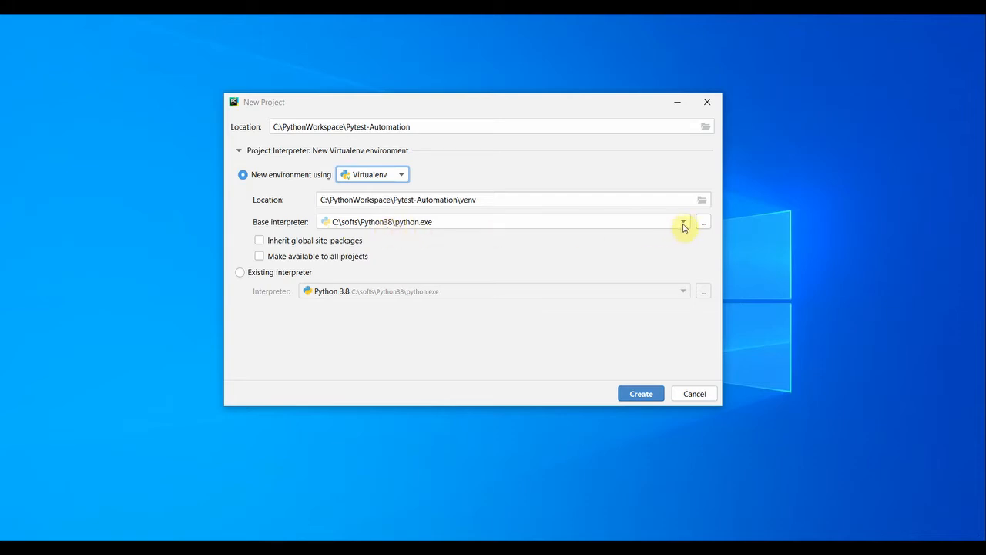
click(683, 222)
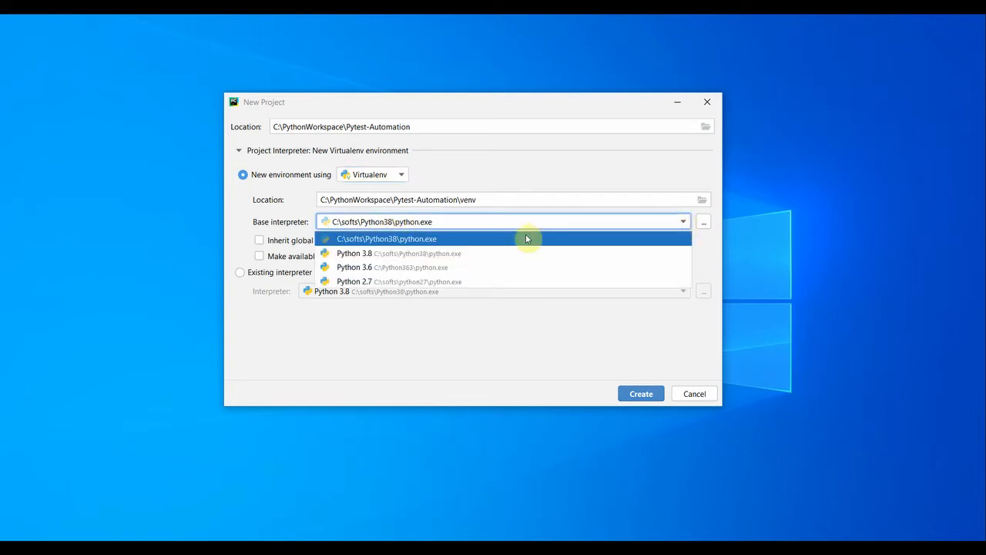
mouse_move(424, 266)
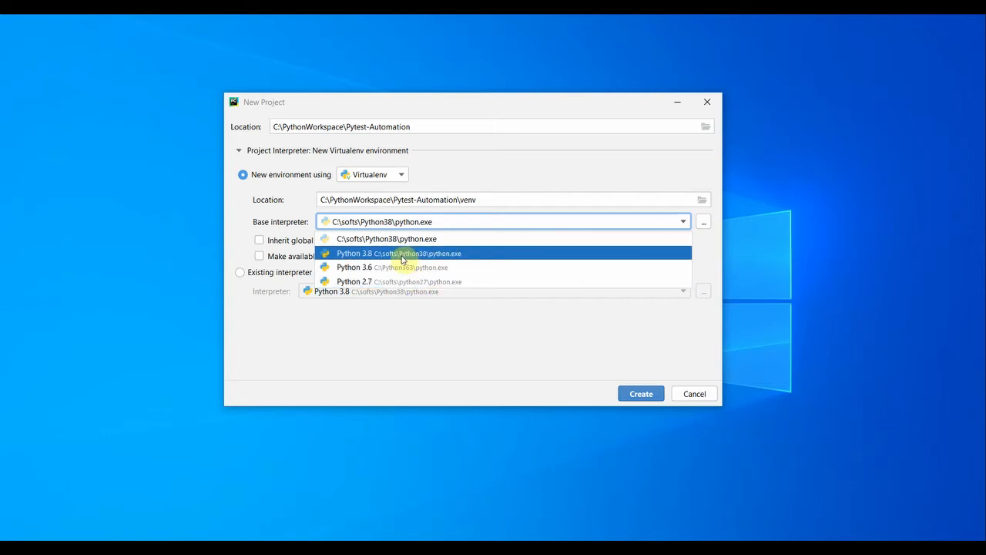
click(398, 253)
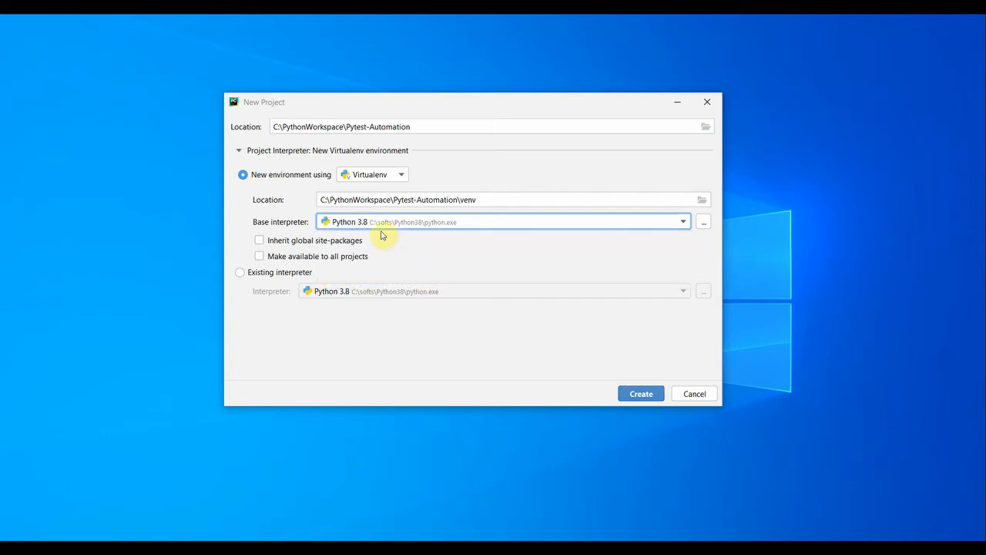
mouse_move(424, 253)
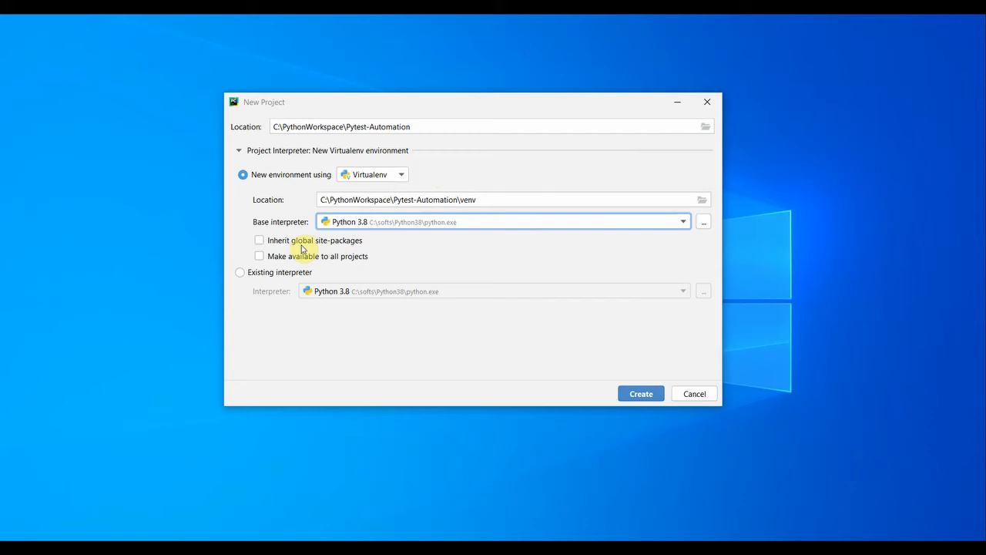
mouse_move(303, 247)
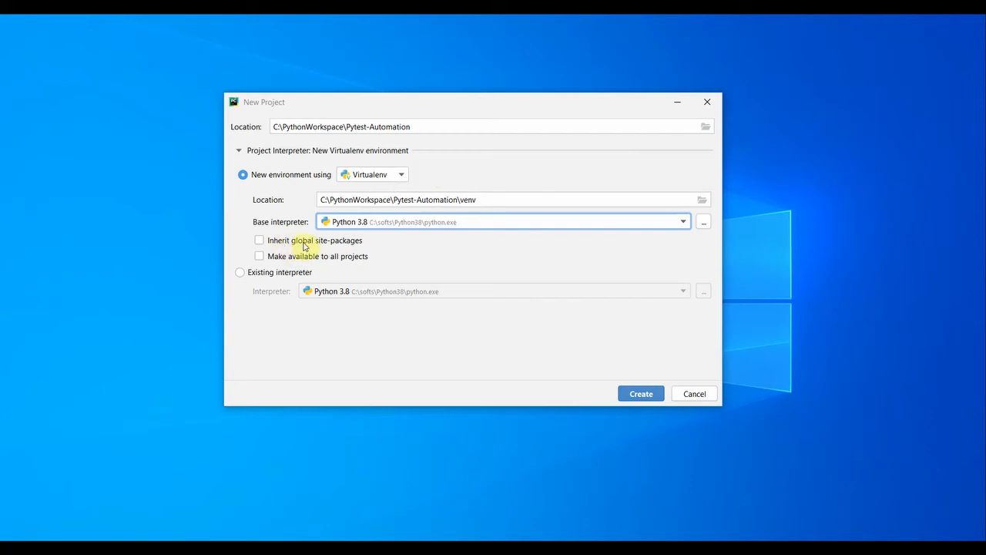
mouse_move(355, 247)
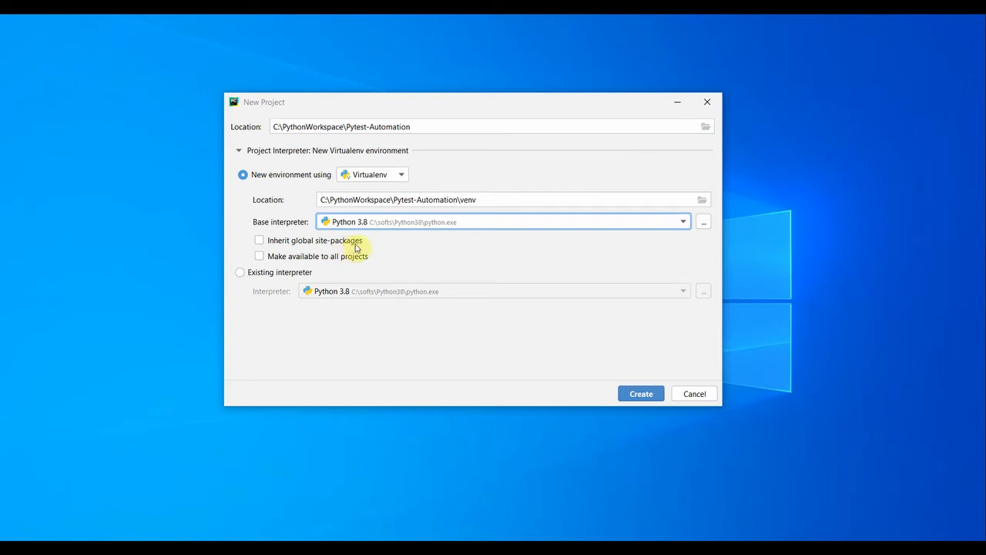
mouse_move(408, 232)
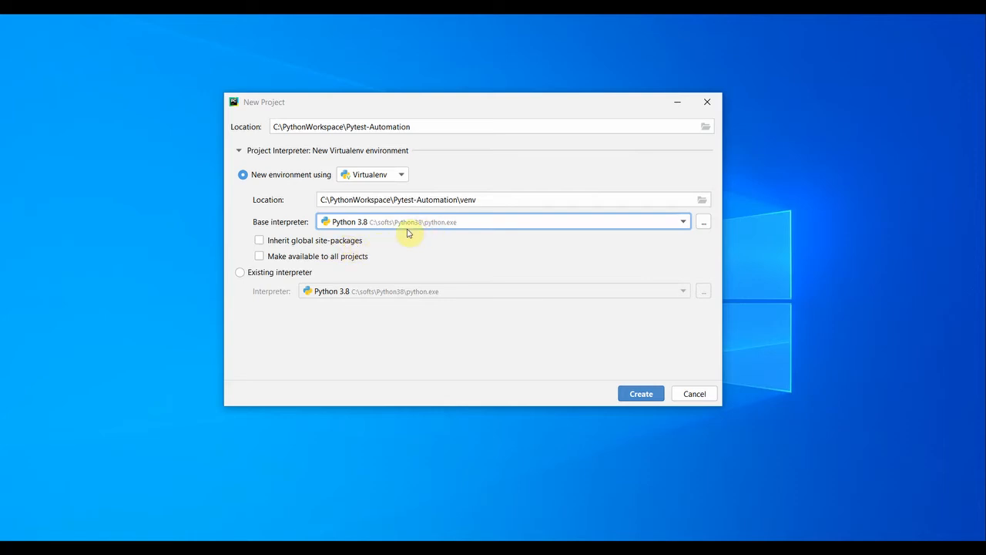
mouse_move(421, 234)
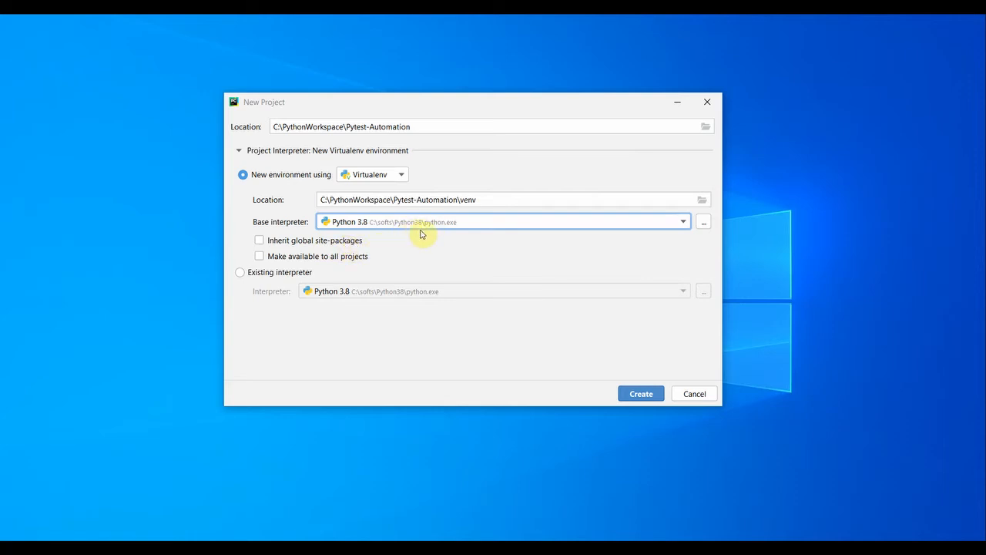
mouse_move(427, 238)
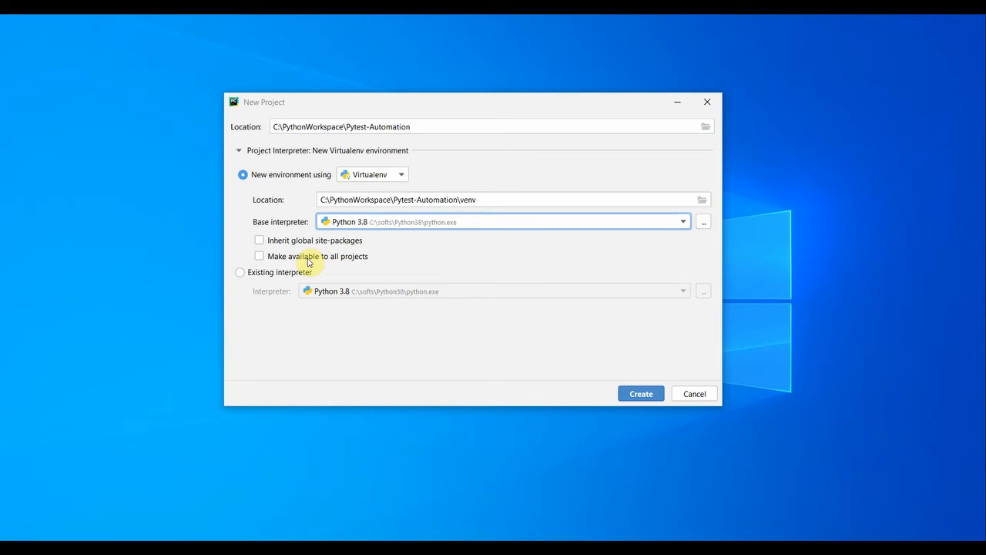
mouse_move(335, 264)
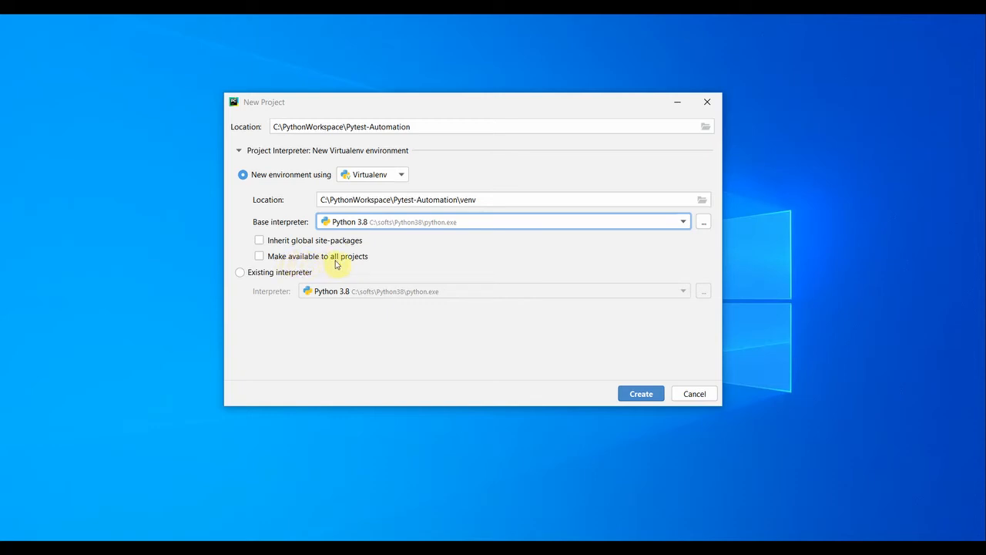
mouse_move(324, 262)
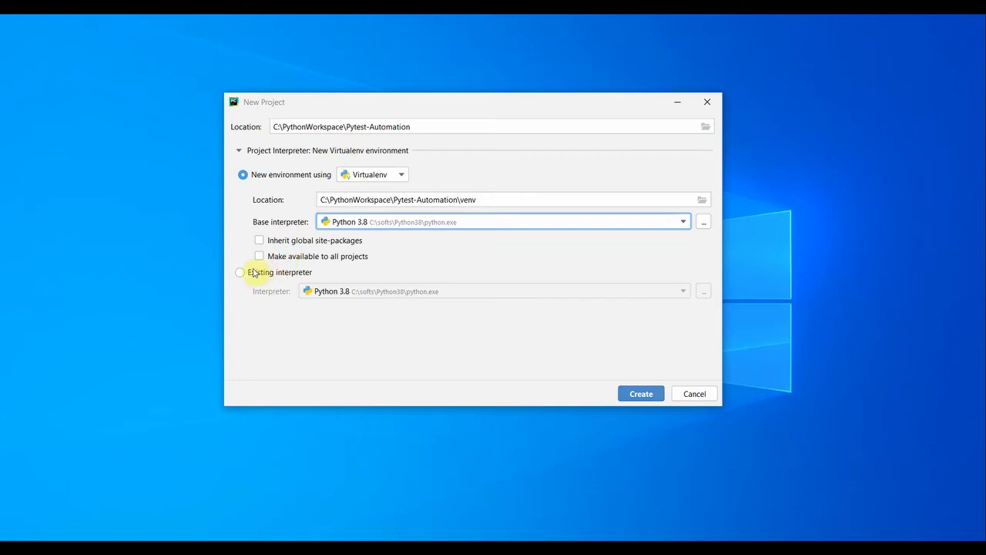
Step: Browse existing interpreters (Python 3.8), then return to a new Virtualenv environment on Python 3.8
click(242, 272)
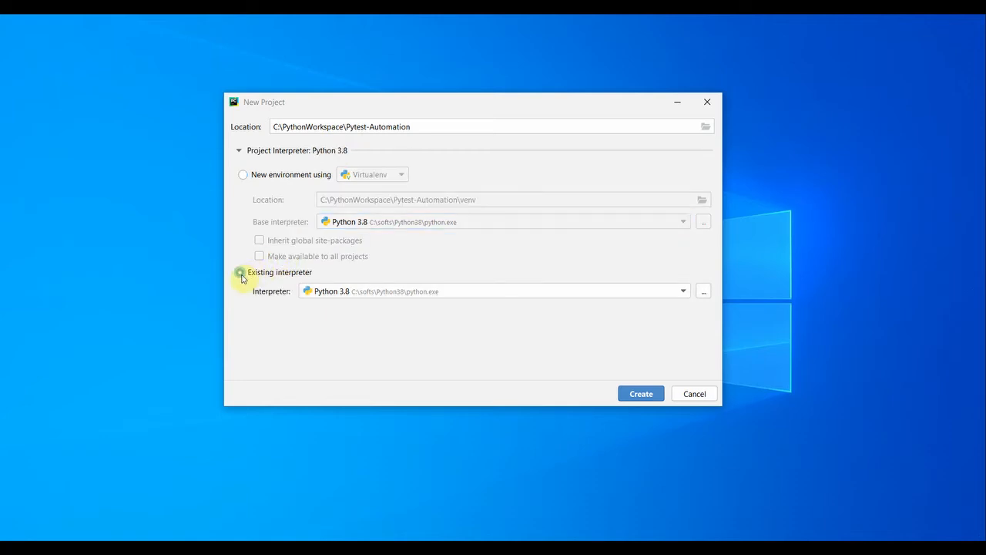
click(240, 272)
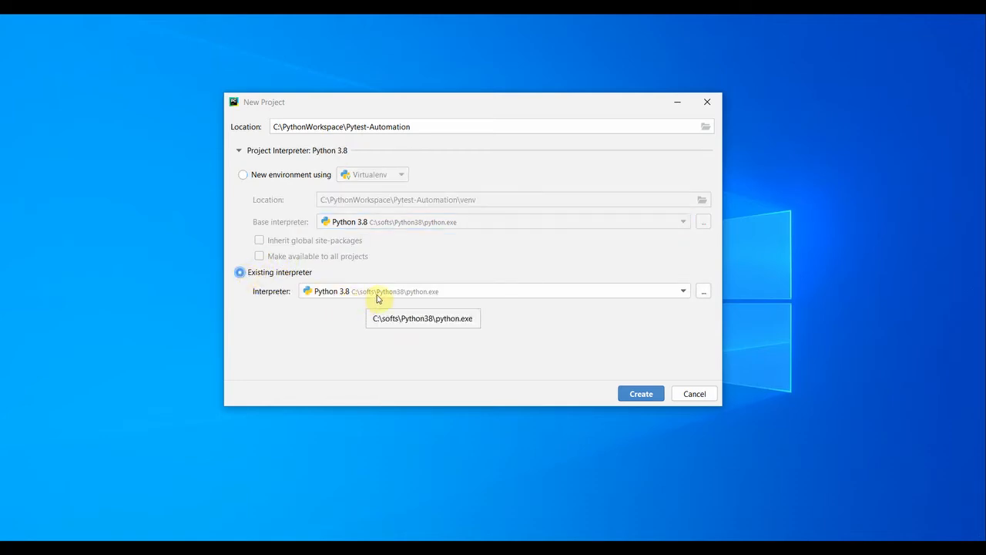
mouse_move(390, 299)
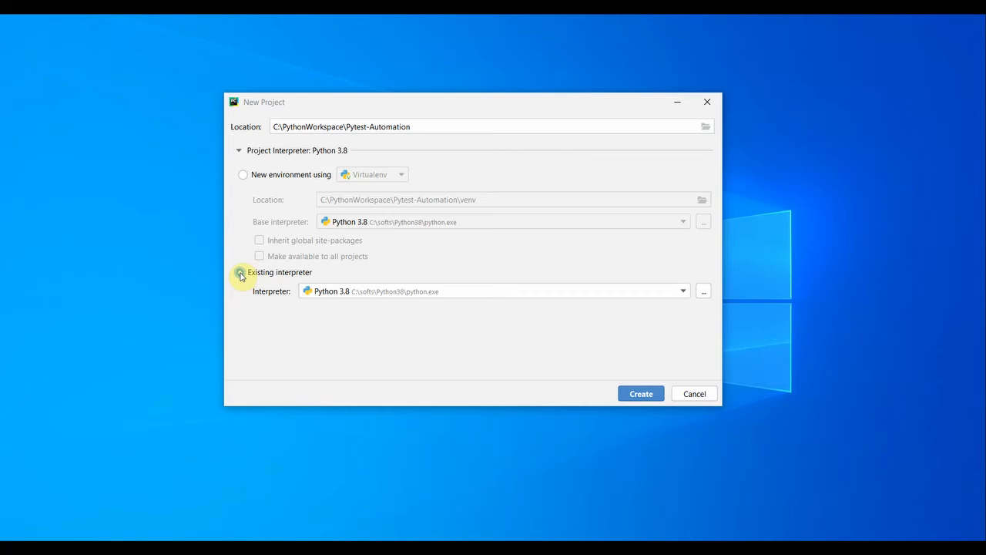
click(240, 272)
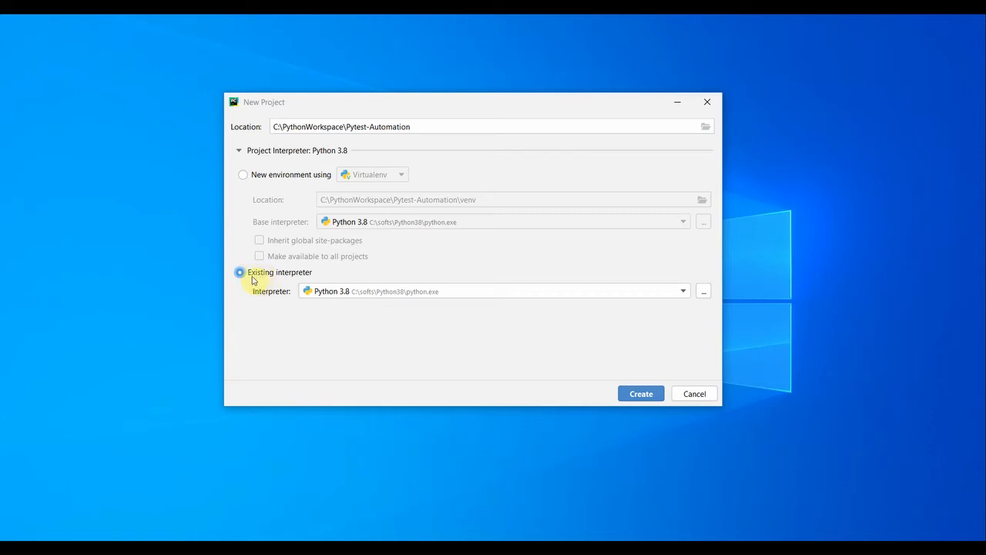
mouse_move(681, 291)
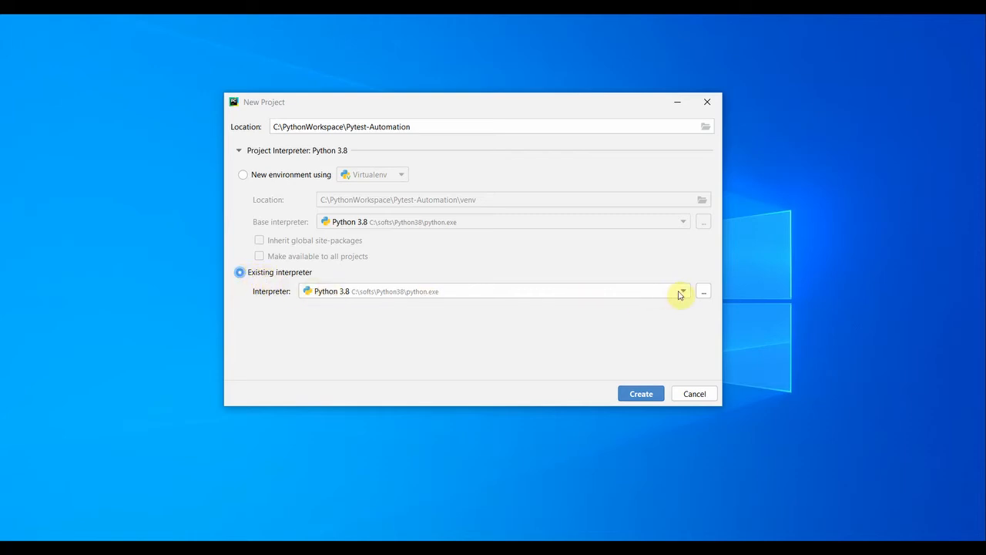
click(682, 290)
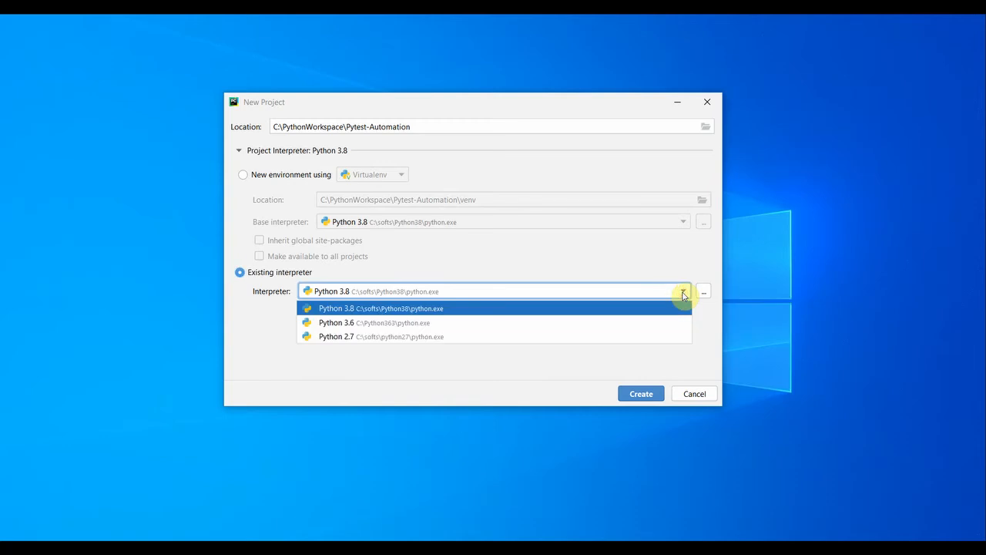
mouse_move(409, 336)
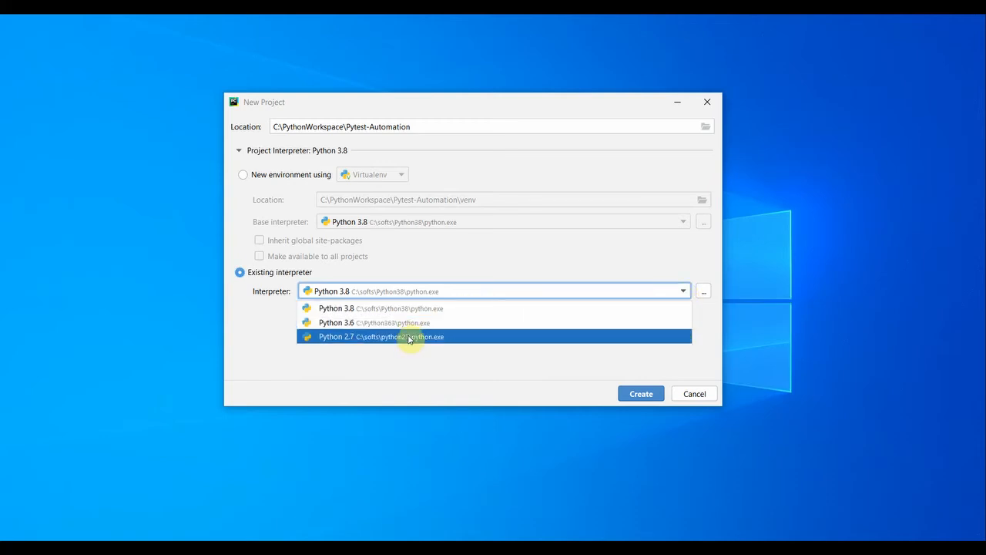
mouse_move(416, 308)
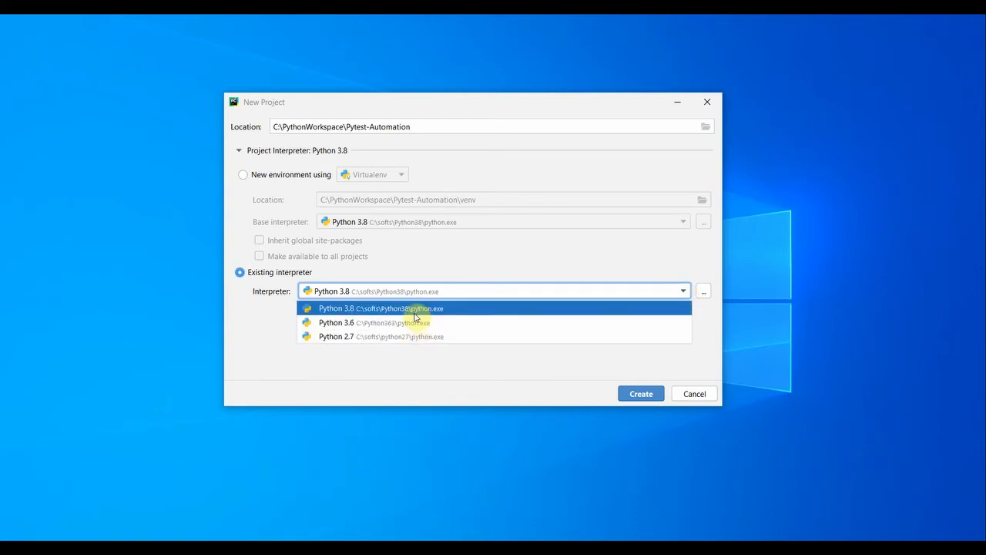
click(381, 308)
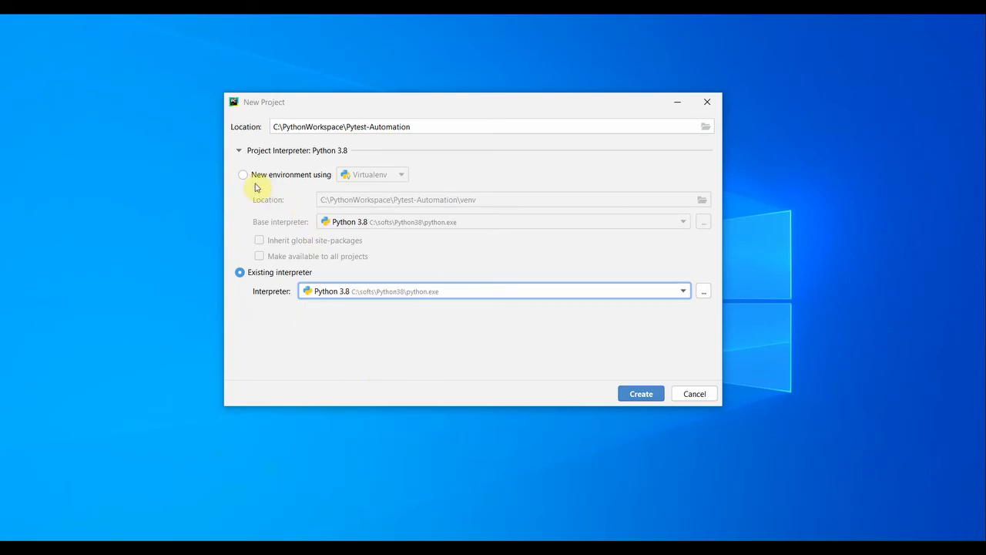
click(243, 174)
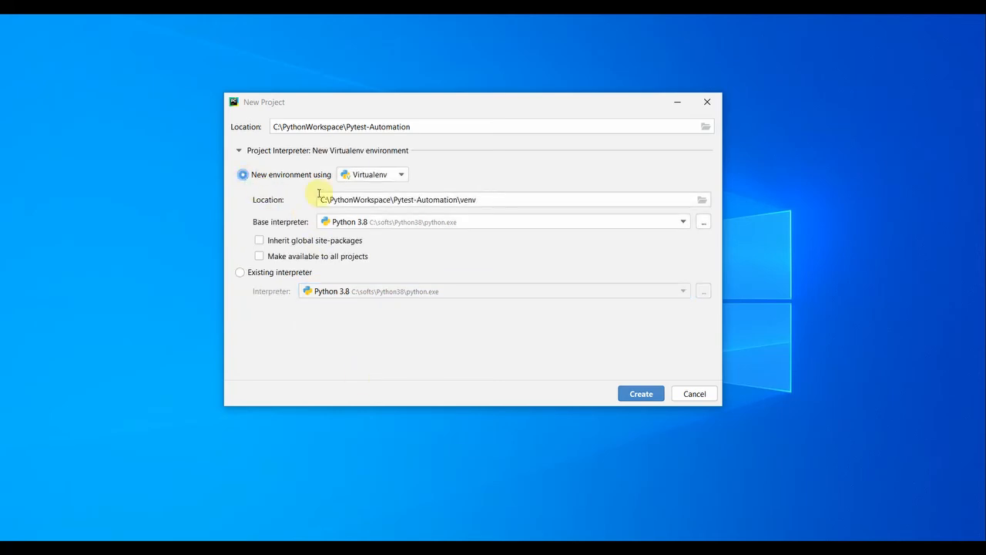
mouse_move(408, 225)
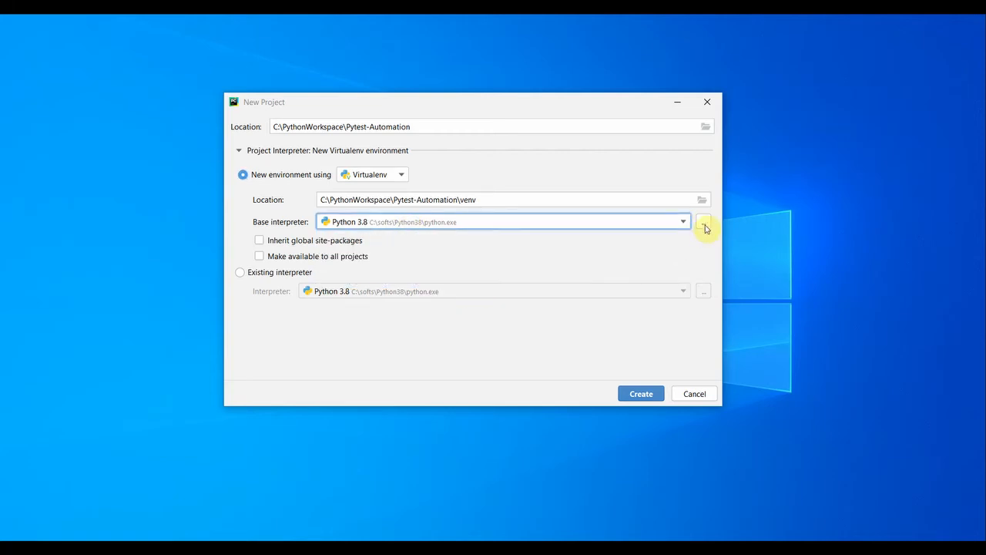
click(702, 221)
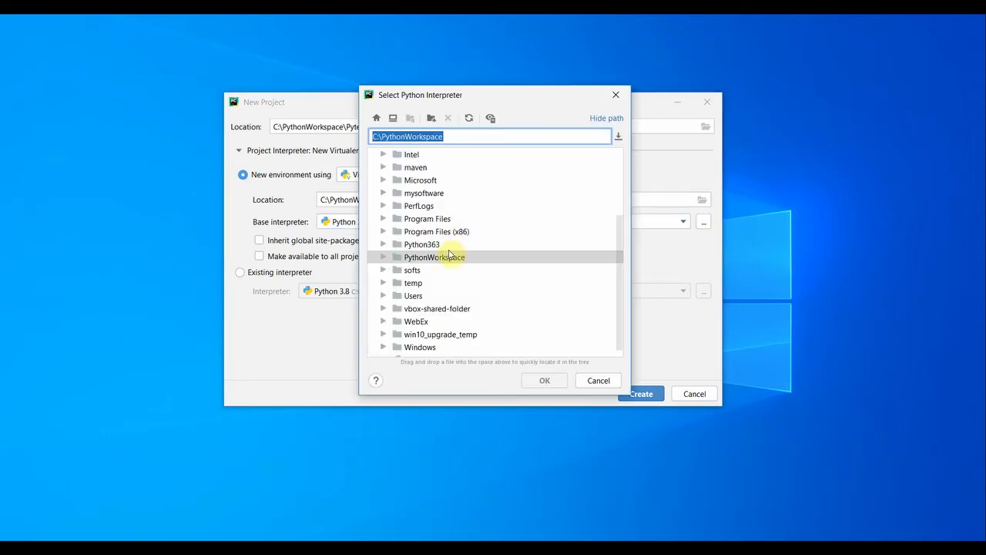
mouse_move(452, 225)
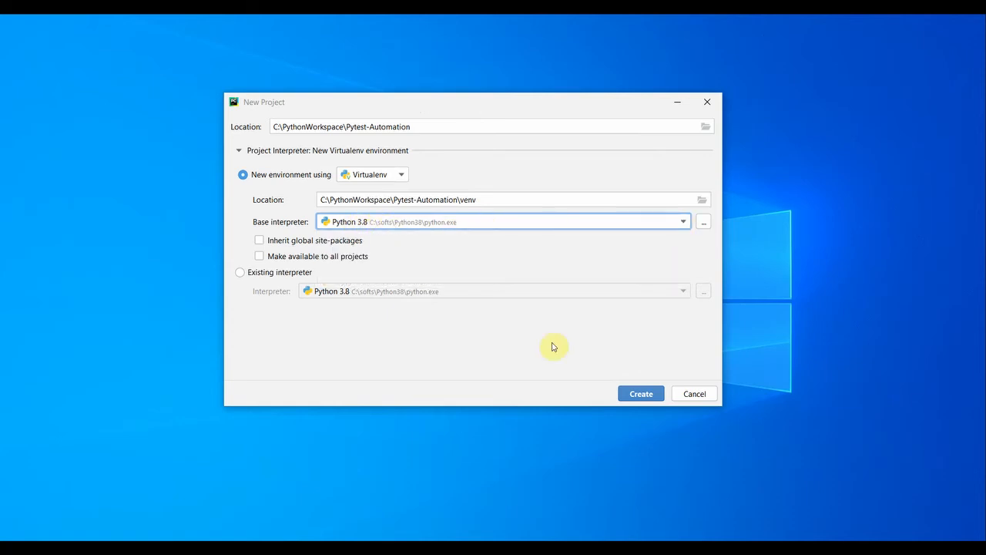
mouse_move(393, 179)
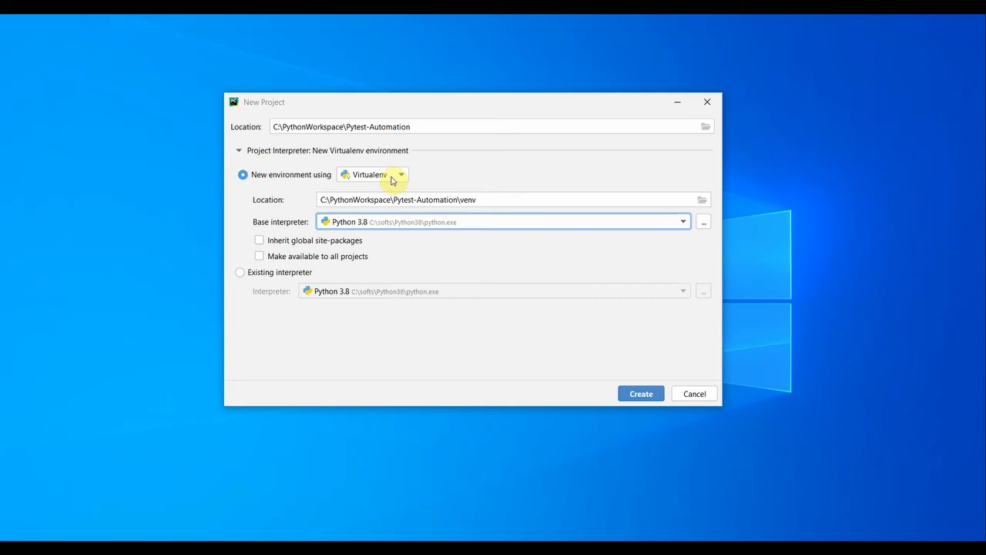
Step: Create the Pytest-Automation project and expand its root to show the venv folder
click(640, 394)
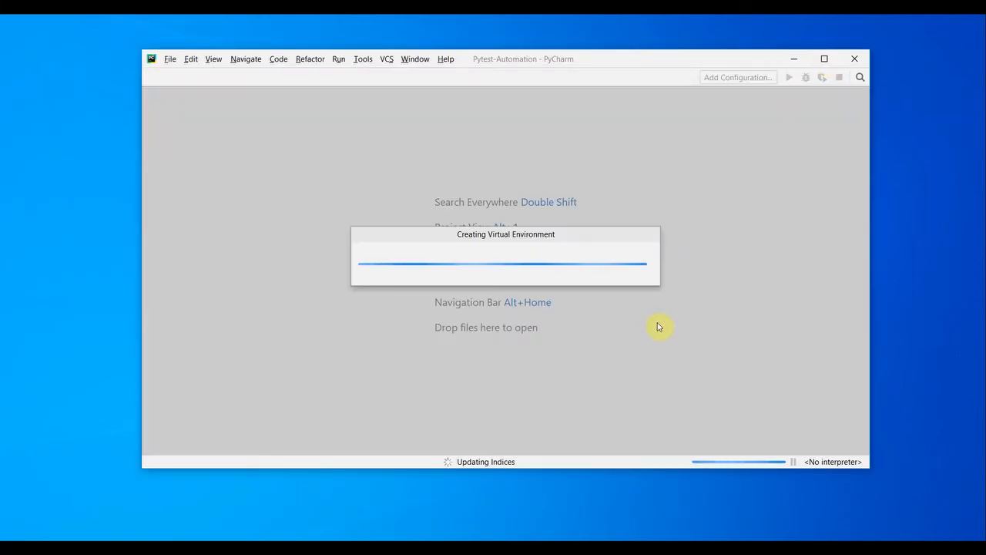
mouse_move(590, 423)
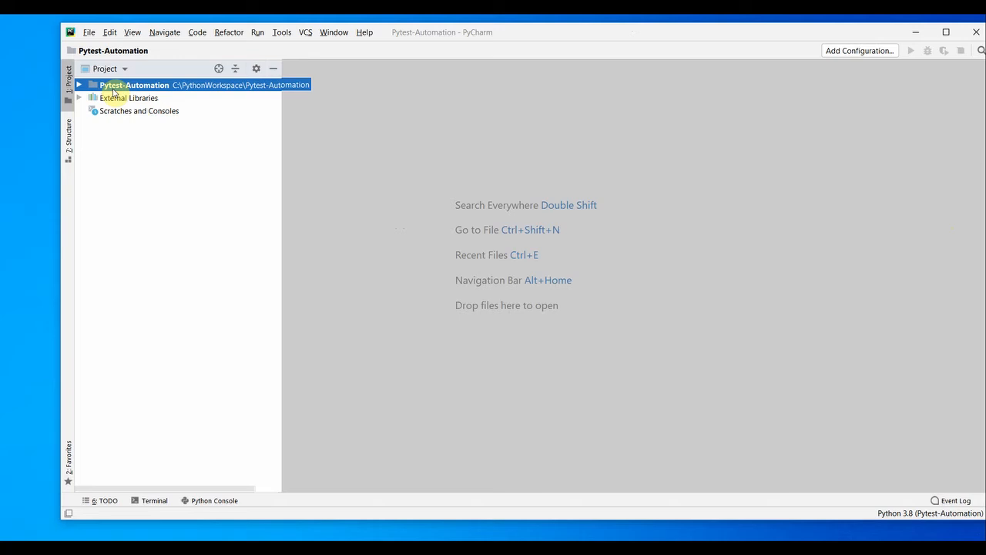
click(79, 84)
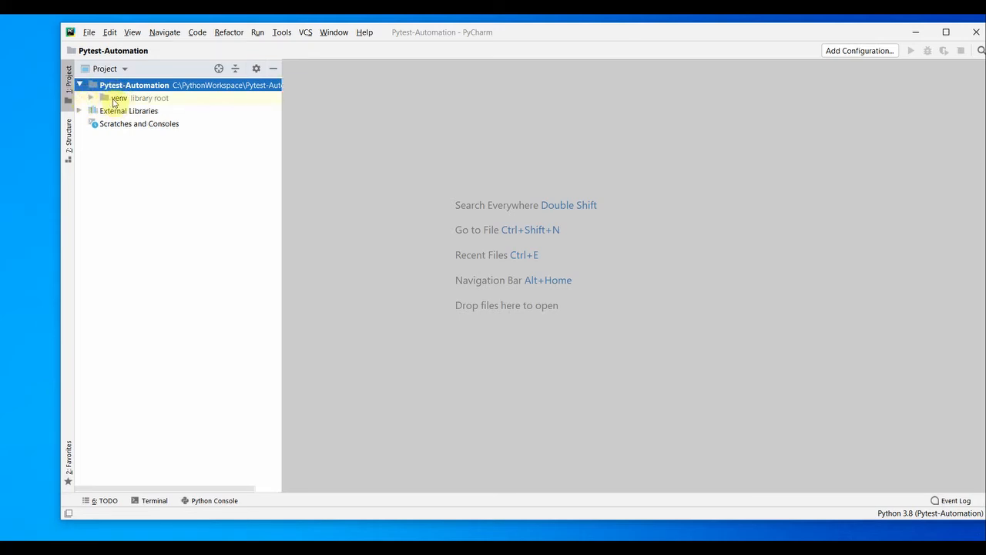
click(90, 98)
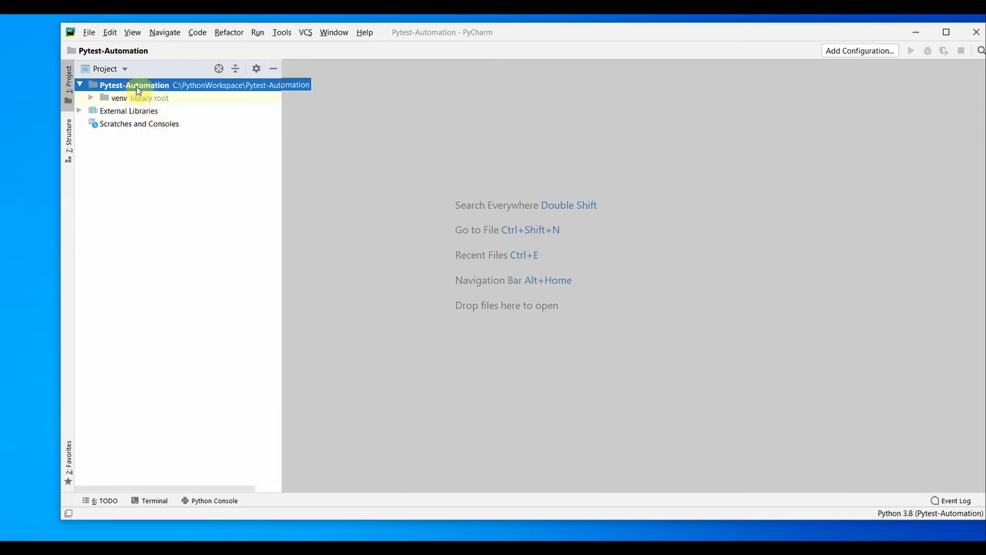
Step: Add a Python package named Pytest_topics to the project root
right_click(134, 85)
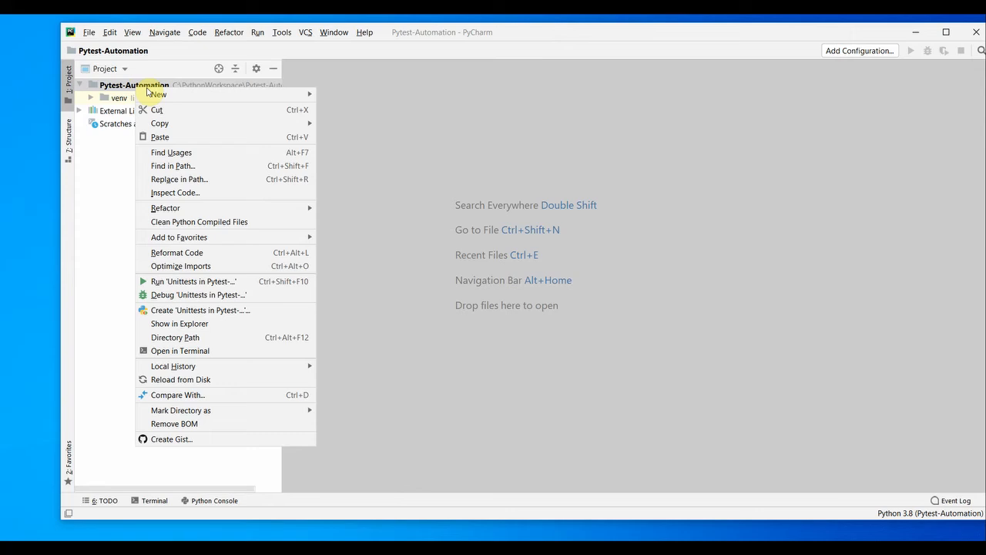
mouse_move(159, 94)
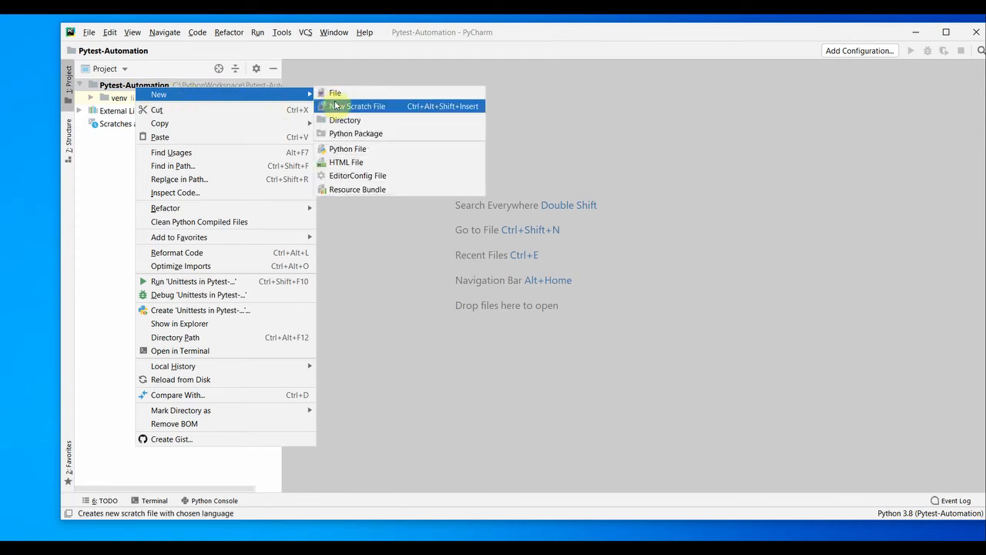
click(355, 134)
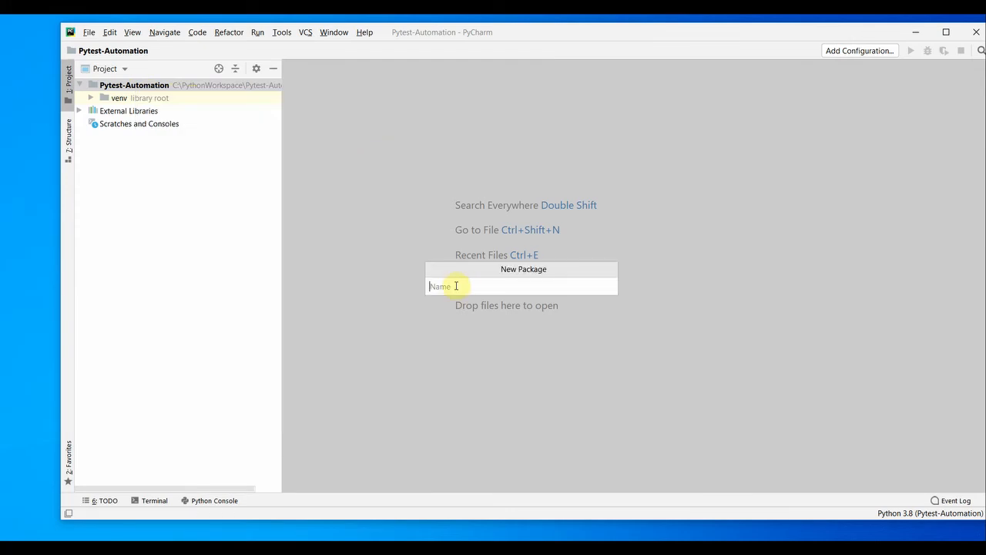
text(Py)
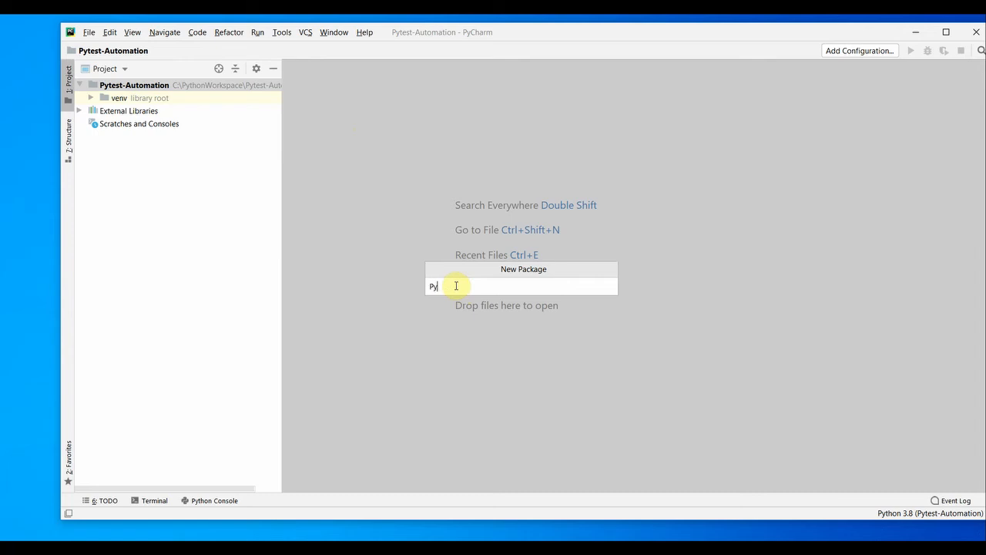
text(test_)
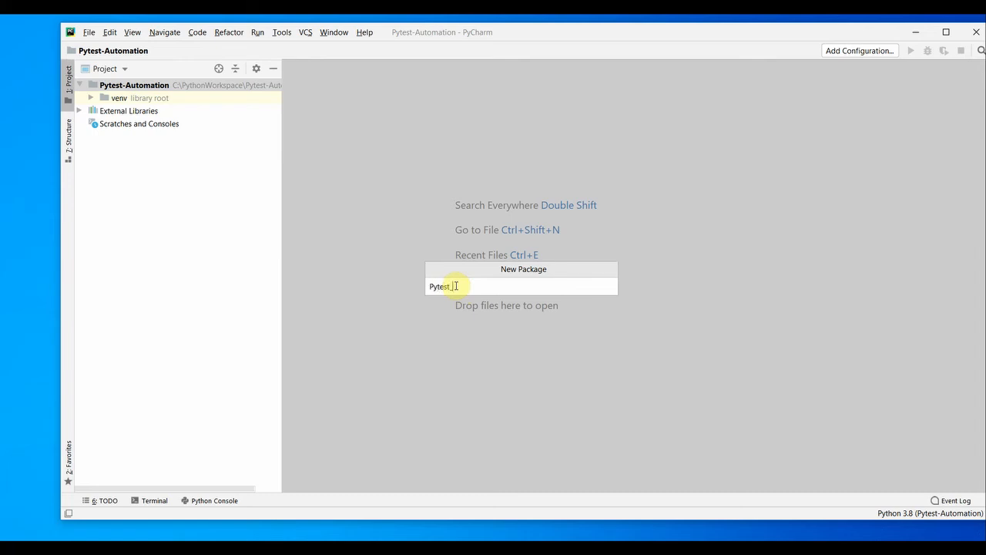
text(topics)
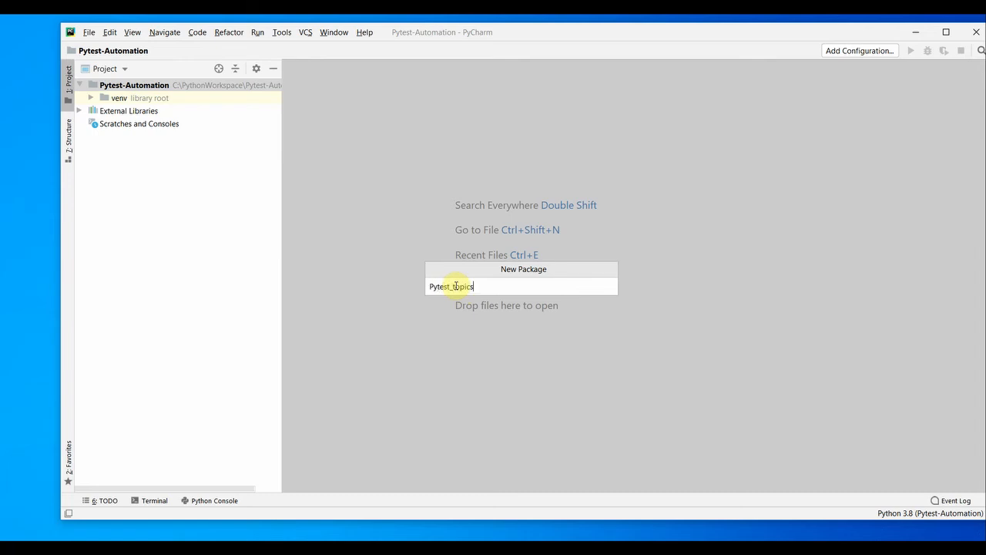
key(Enter)
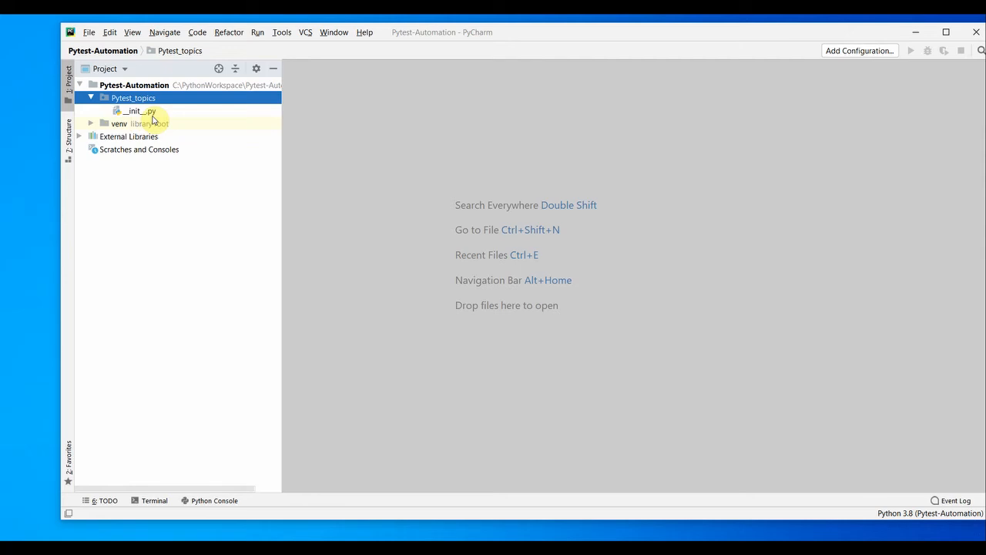
click(133, 98)
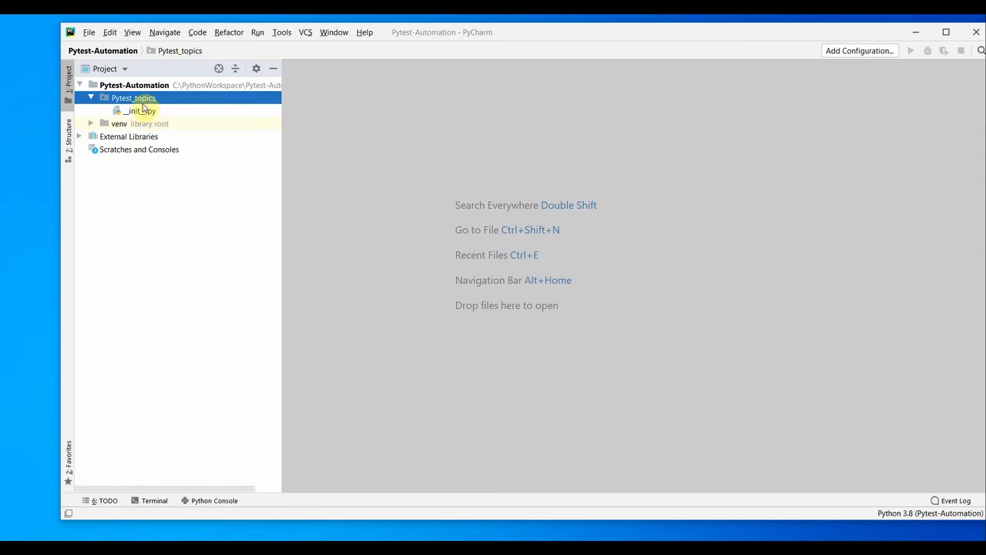
Step: Create a plain Python file first_prog inside the Pytest_topics package
right_click(132, 98)
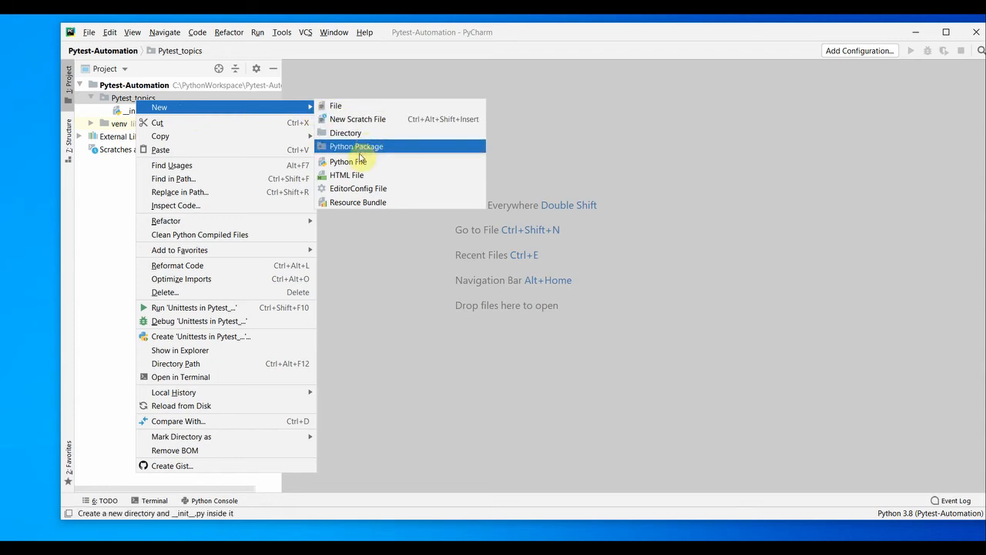
mouse_move(348, 161)
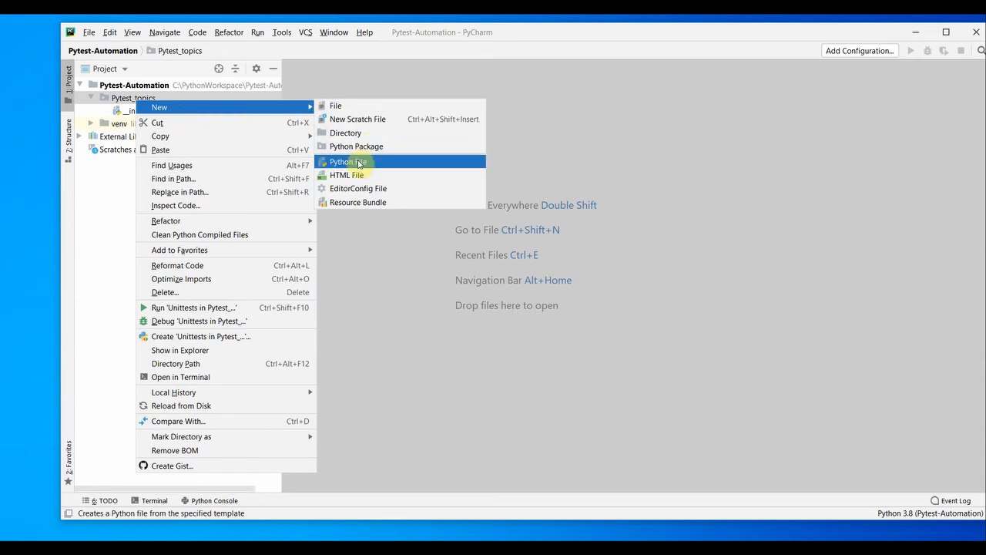
click(348, 161)
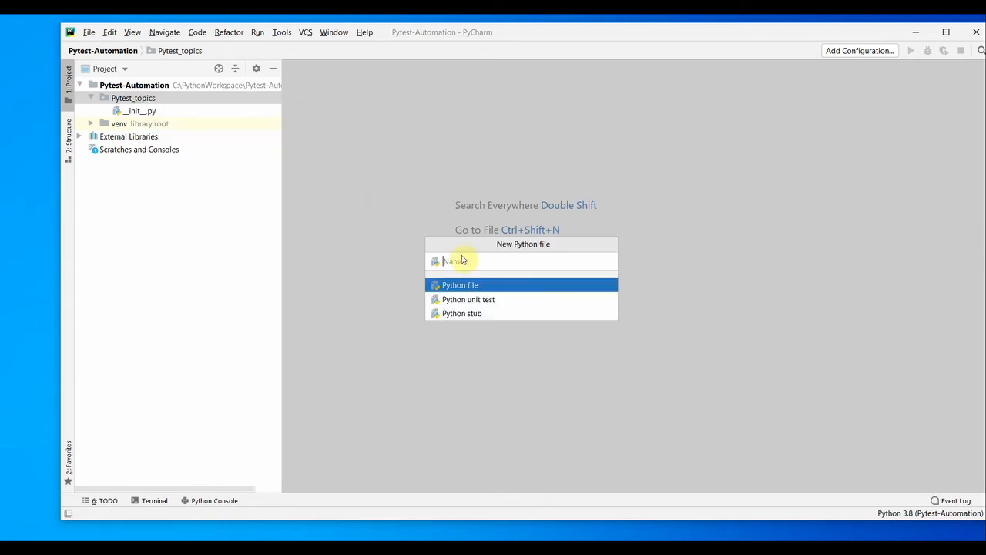
text(first_prog)
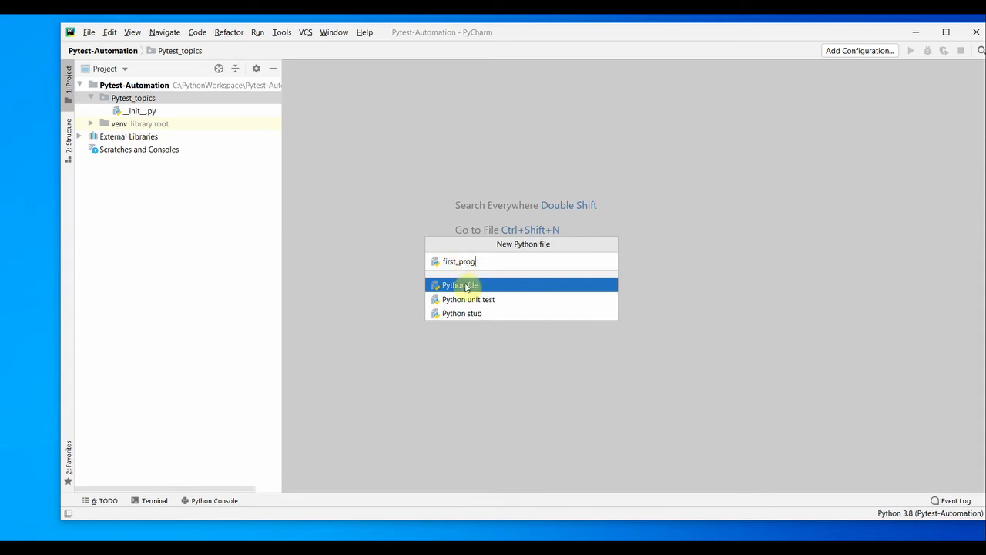
click(460, 284)
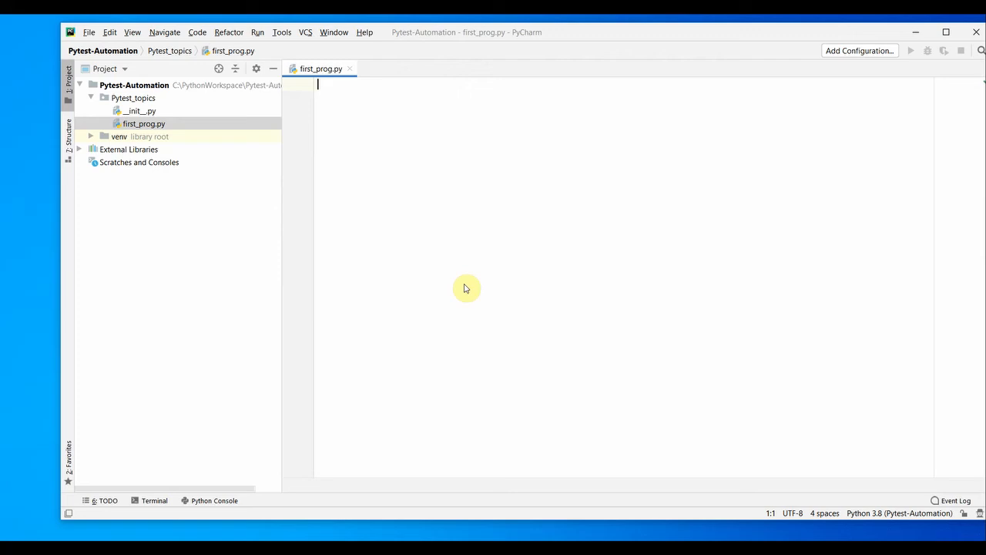
mouse_move(250, 152)
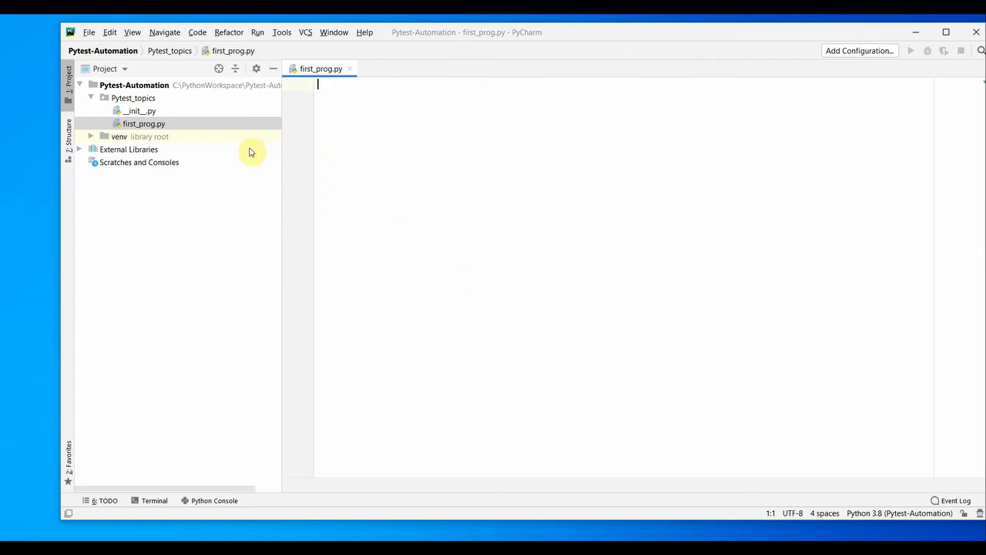
Step: Write print("Hello Pycharm Project") in first_prog.py and save all files
click(143, 124)
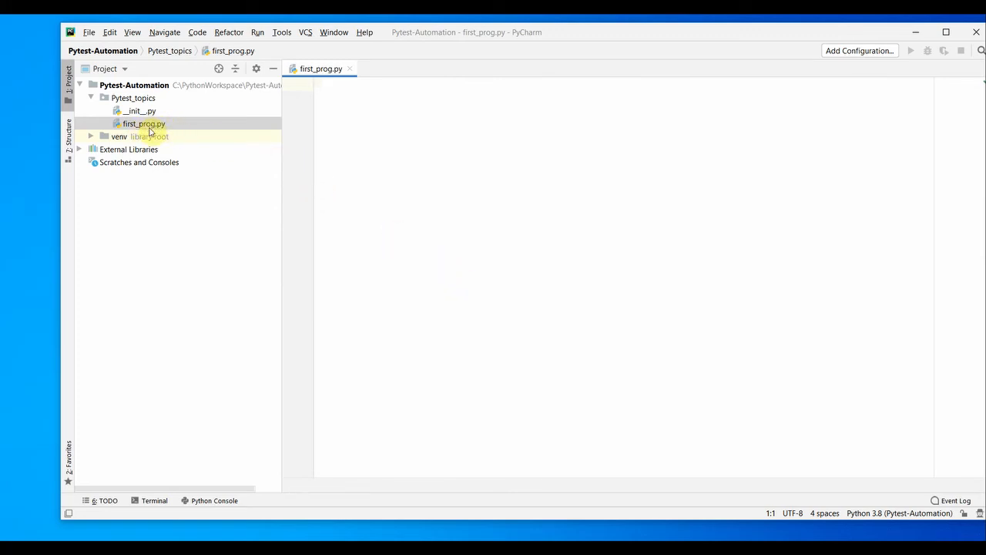
text(print ("Hello Pycharm Project)
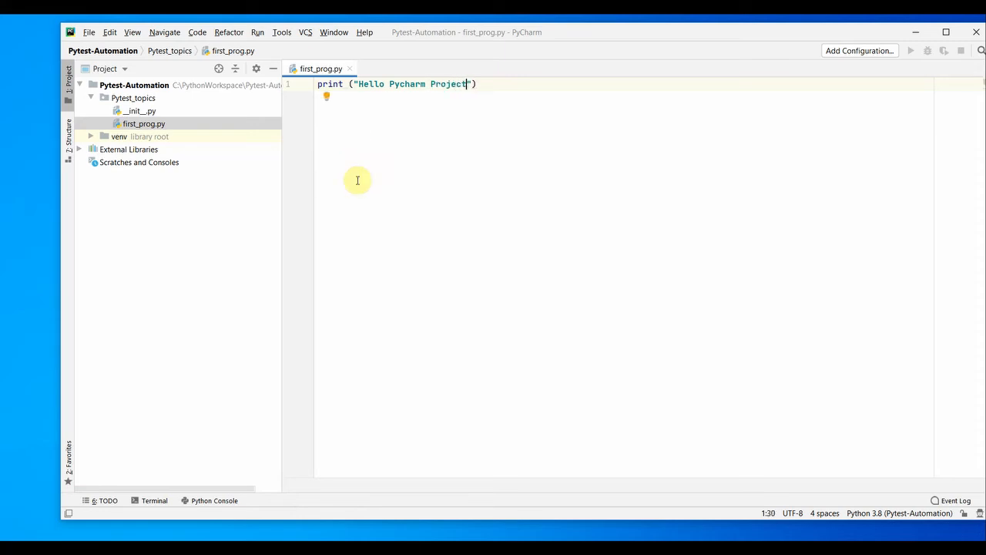
mouse_move(401, 195)
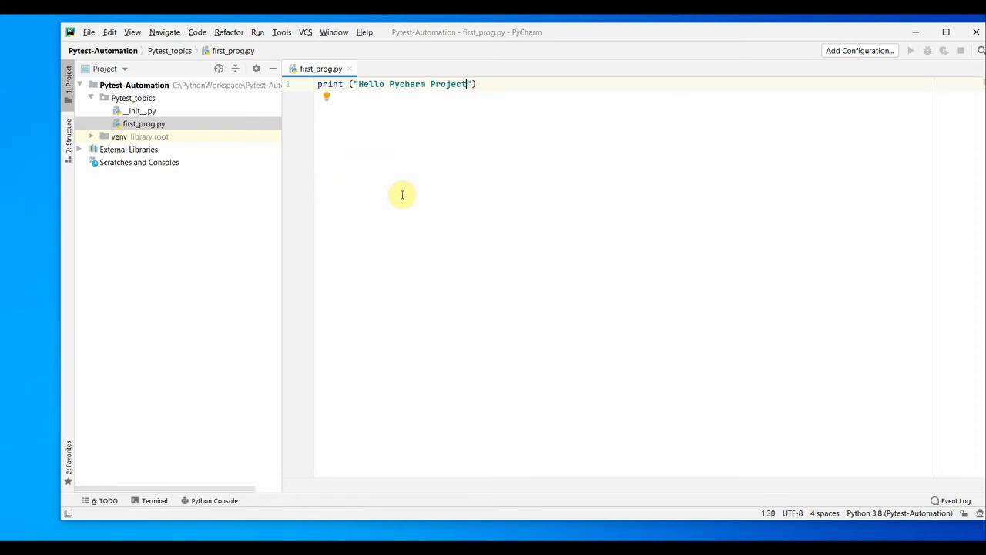
click(89, 31)
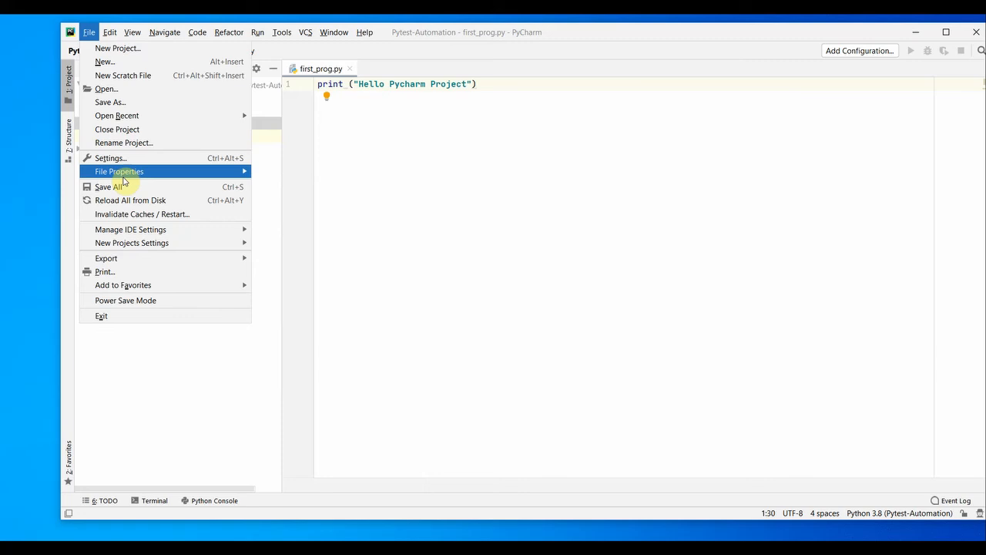
mouse_move(108, 187)
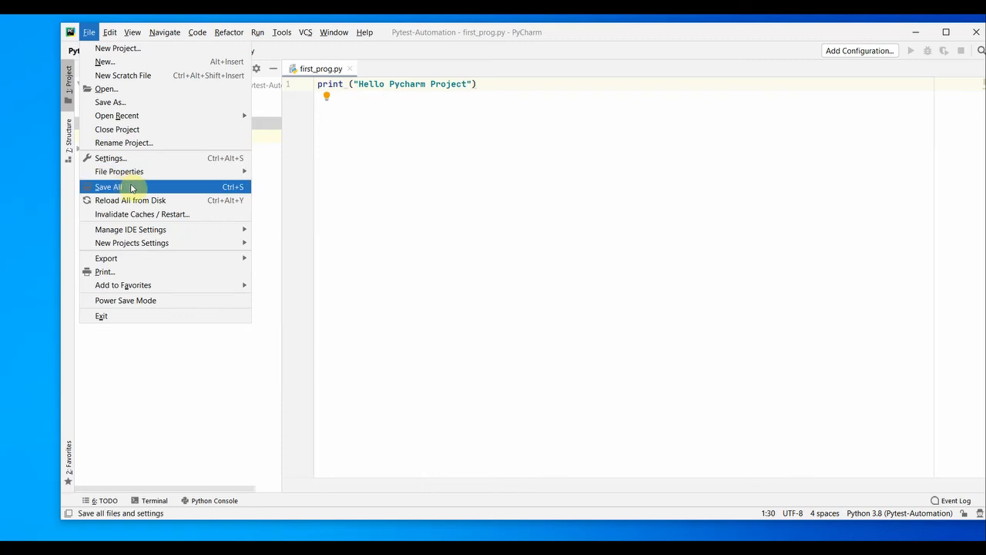
click(107, 186)
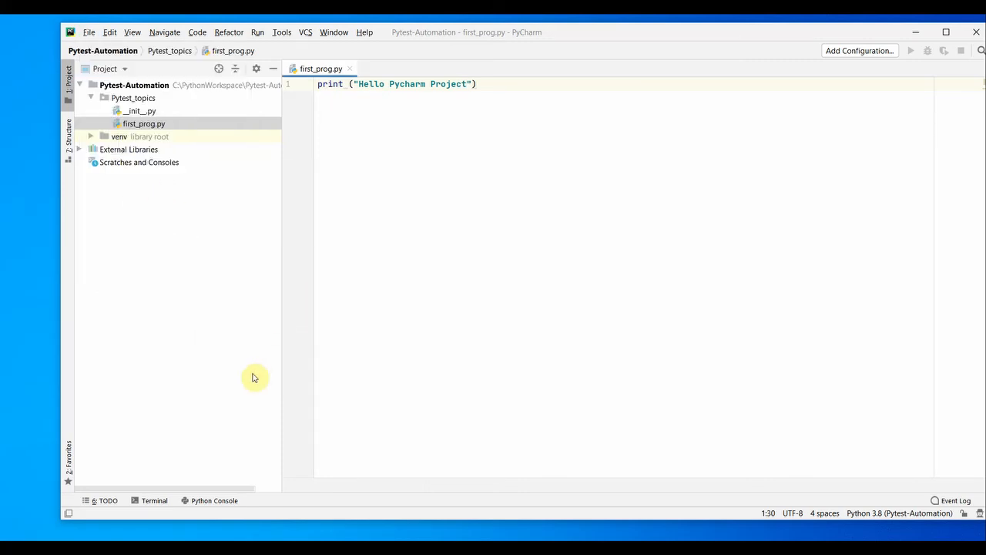
mouse_move(154, 500)
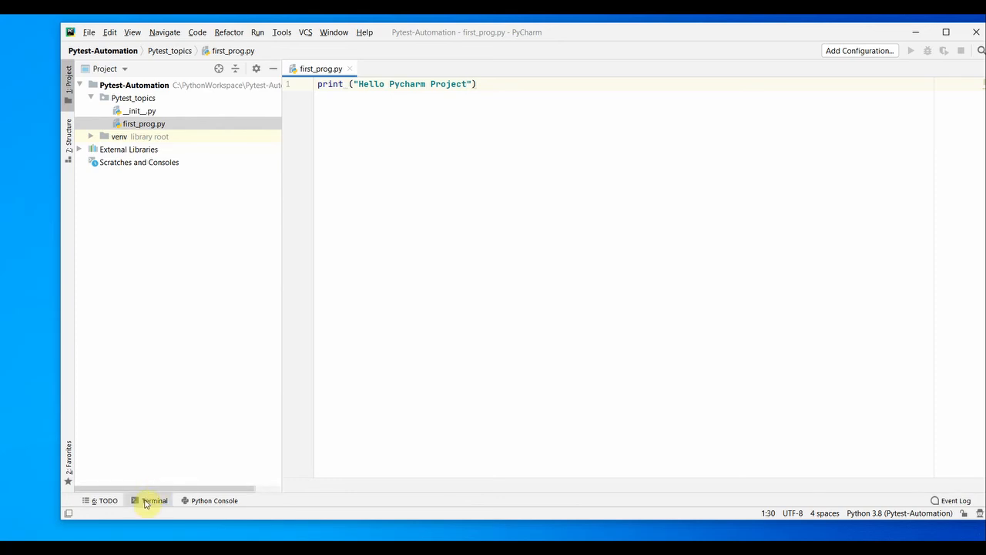
Step: Run python -V in the built-in terminal, reporting Python 3.8.4
click(154, 500)
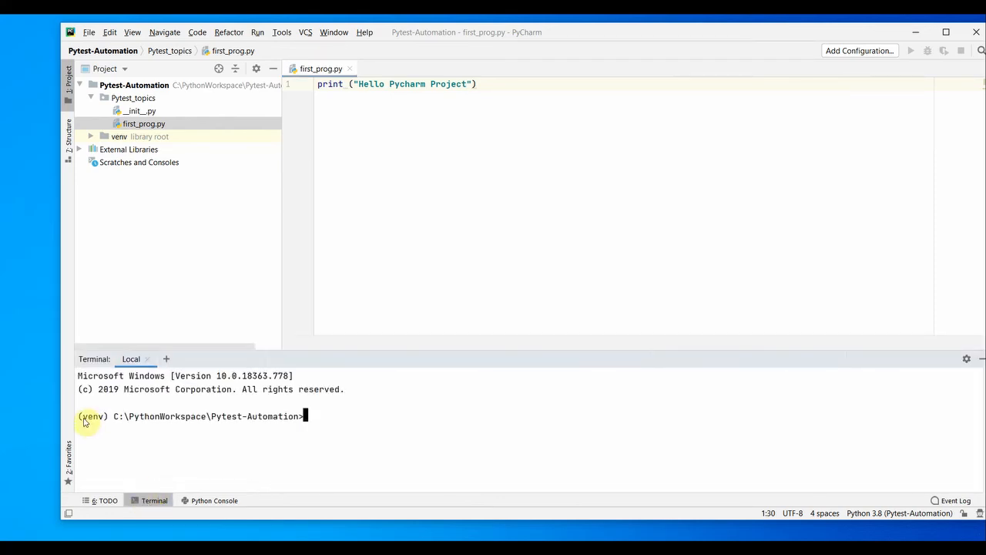
mouse_move(101, 422)
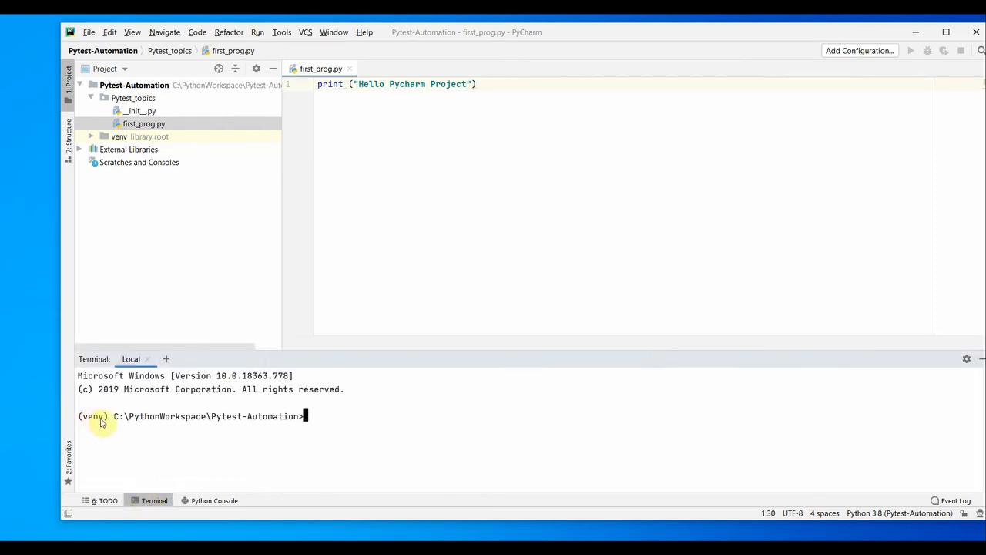
text(python -V)
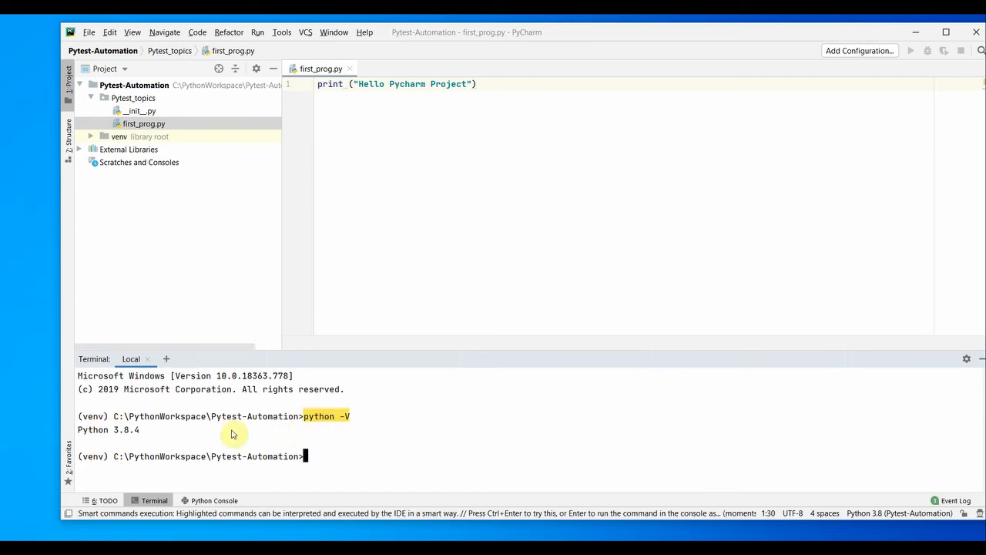
mouse_move(116, 434)
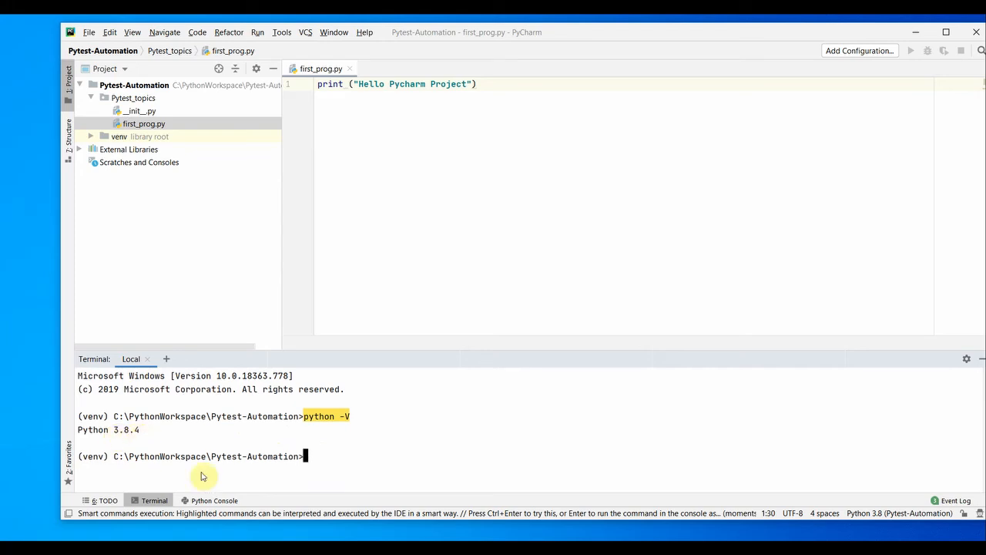
Step: Evaluate 3+4 and print("Hello") in the Python Console, then return to the terminal
click(214, 500)
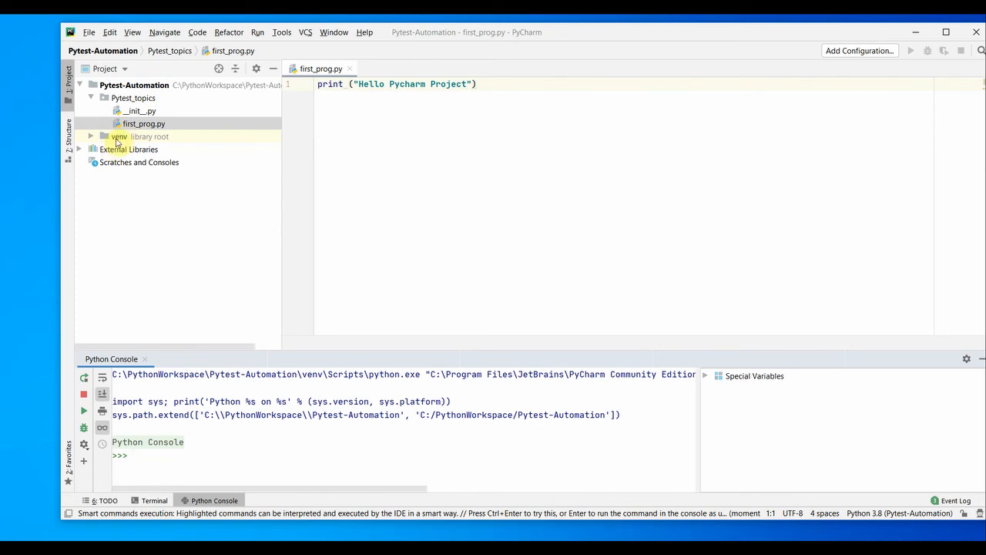
text(3+4)
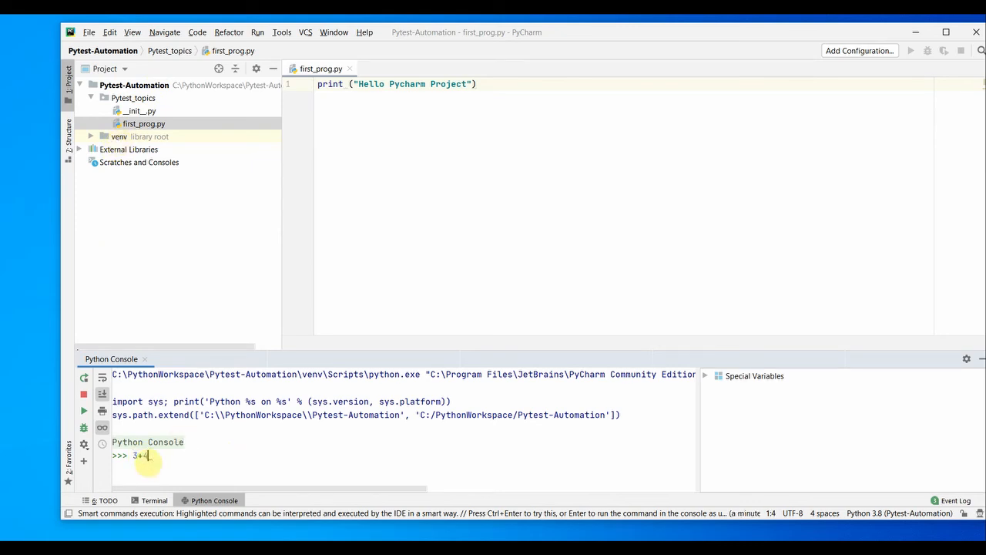
key(enter)
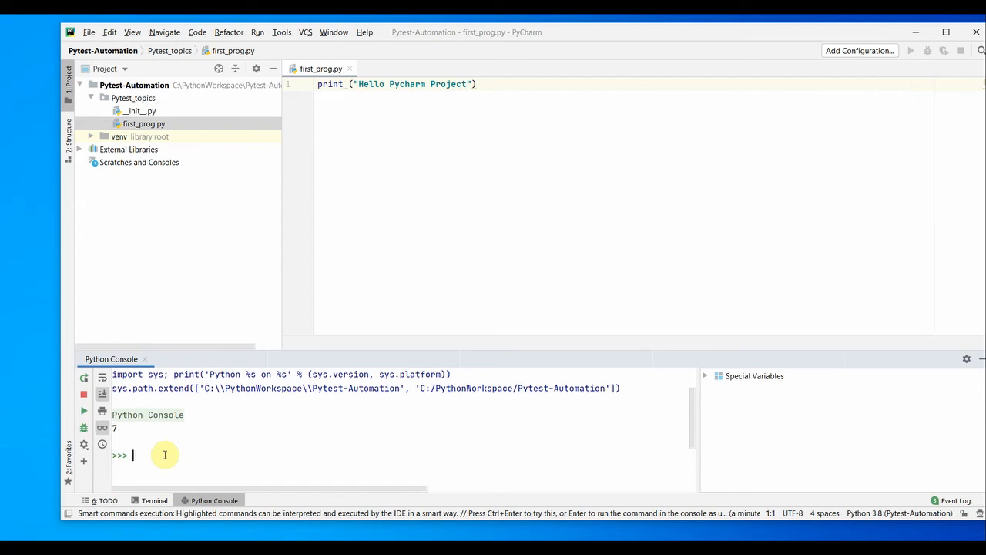
text(print)
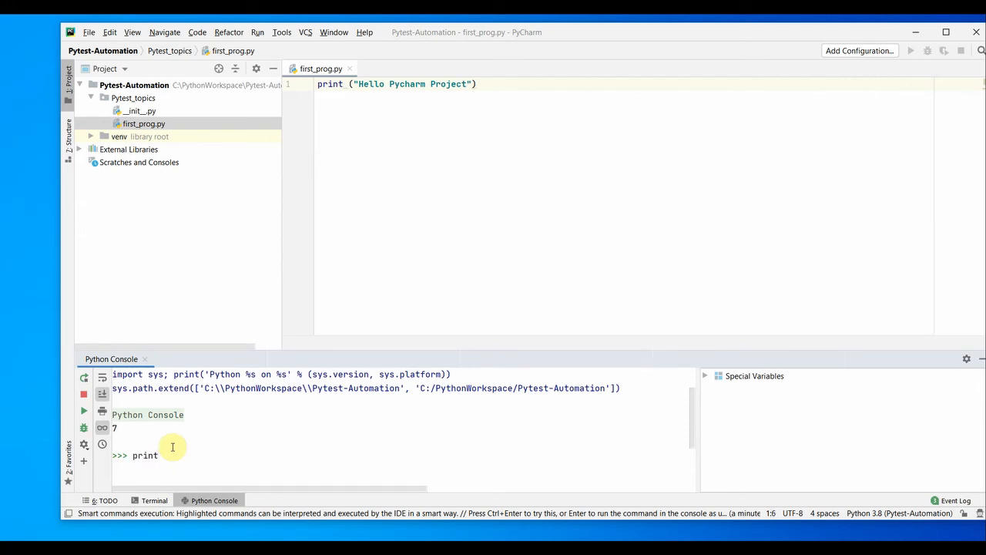
text((""))
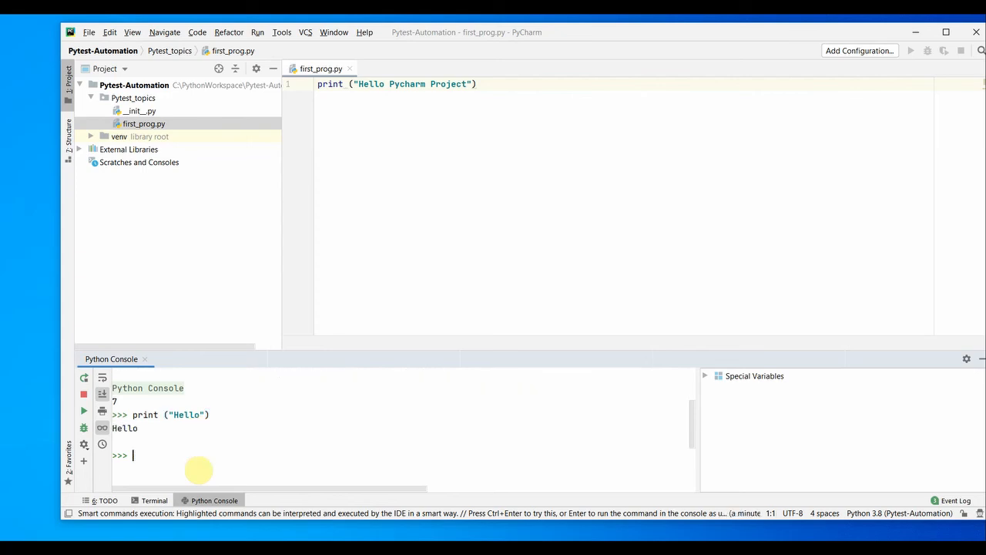
mouse_move(176, 450)
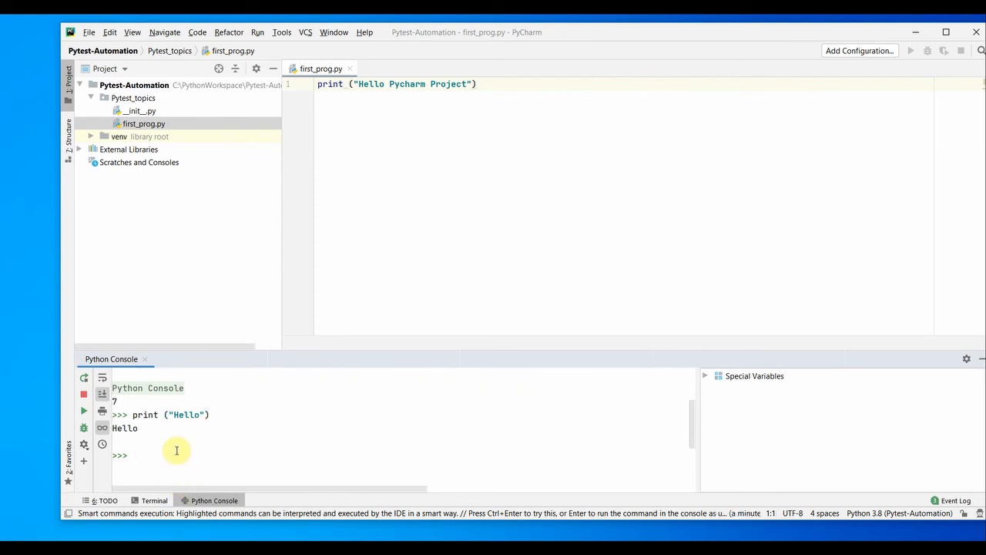
click(154, 500)
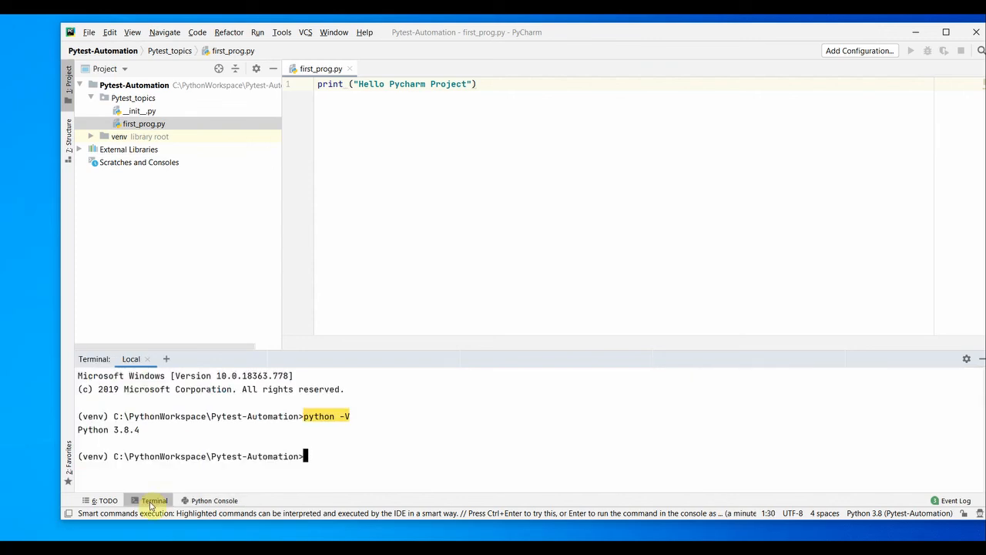
click(214, 500)
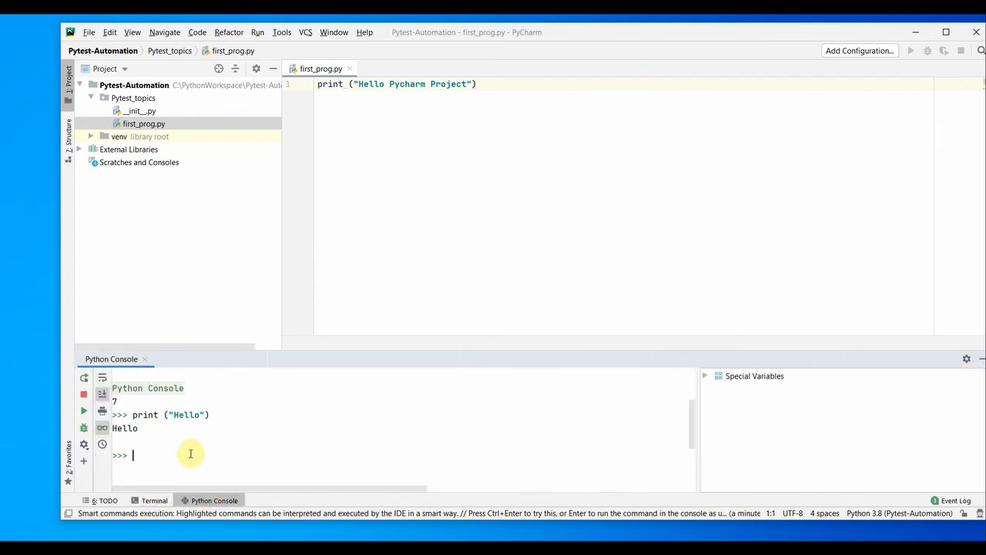
click(154, 500)
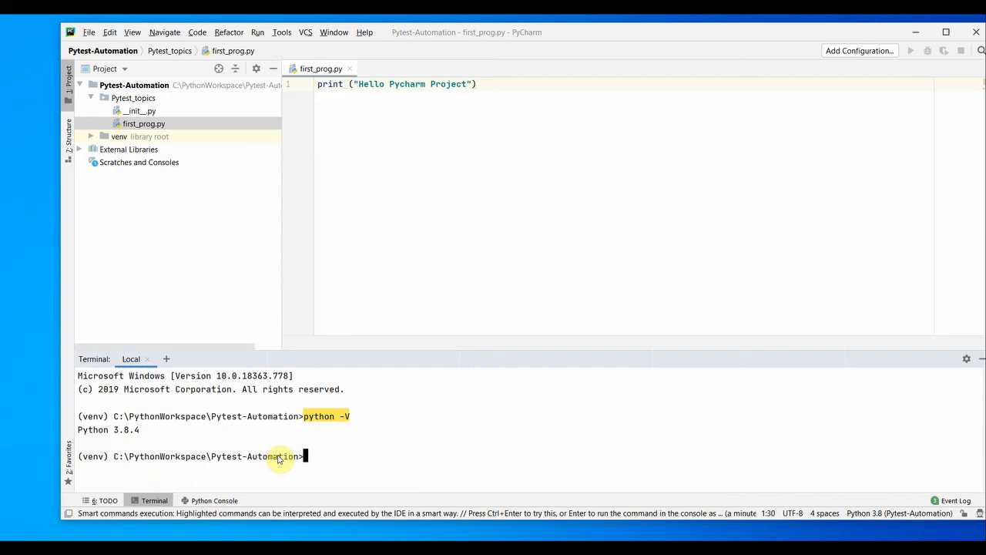
mouse_move(322, 460)
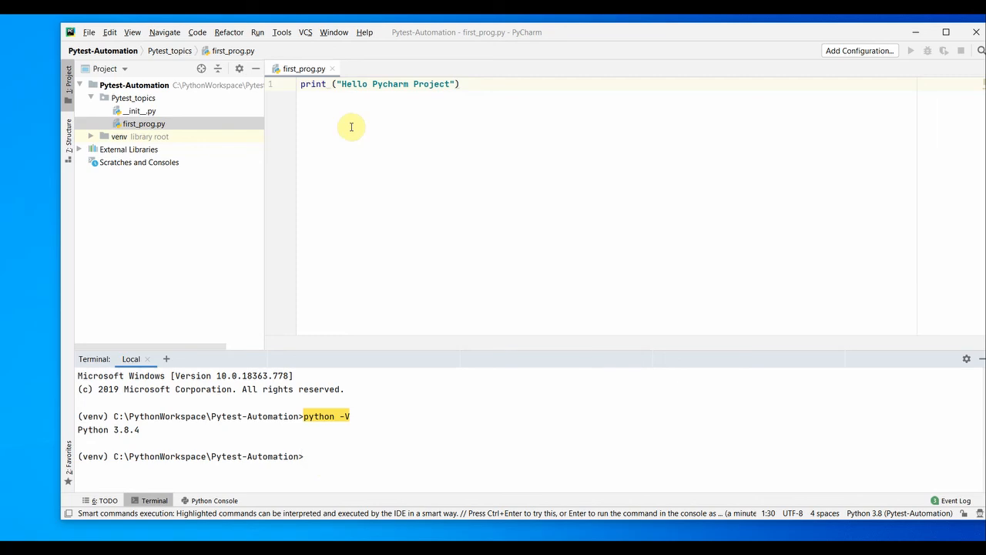
Step: Run first_prog.py from the editor, printing Hello Pycharm Project, and return to the terminal
right_click(351, 127)
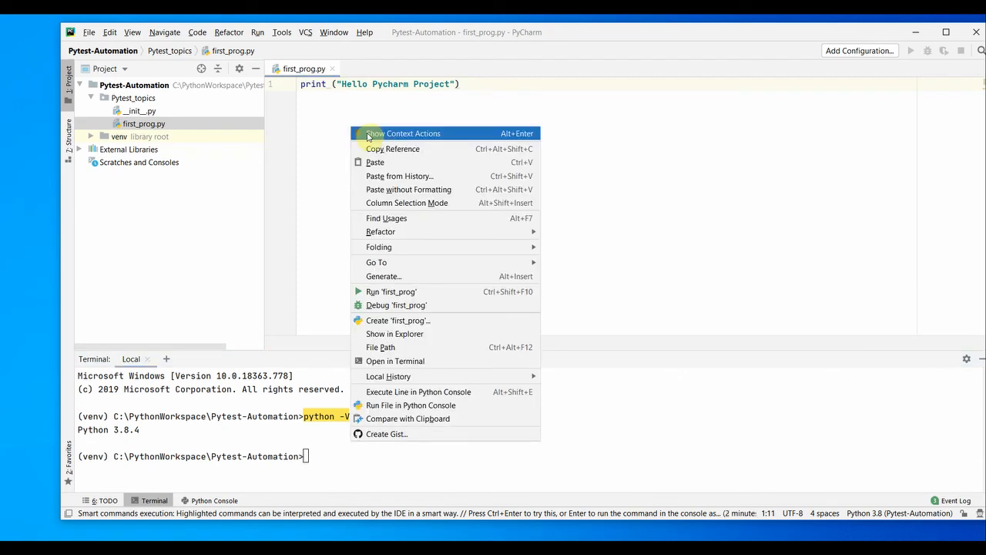
mouse_move(466, 291)
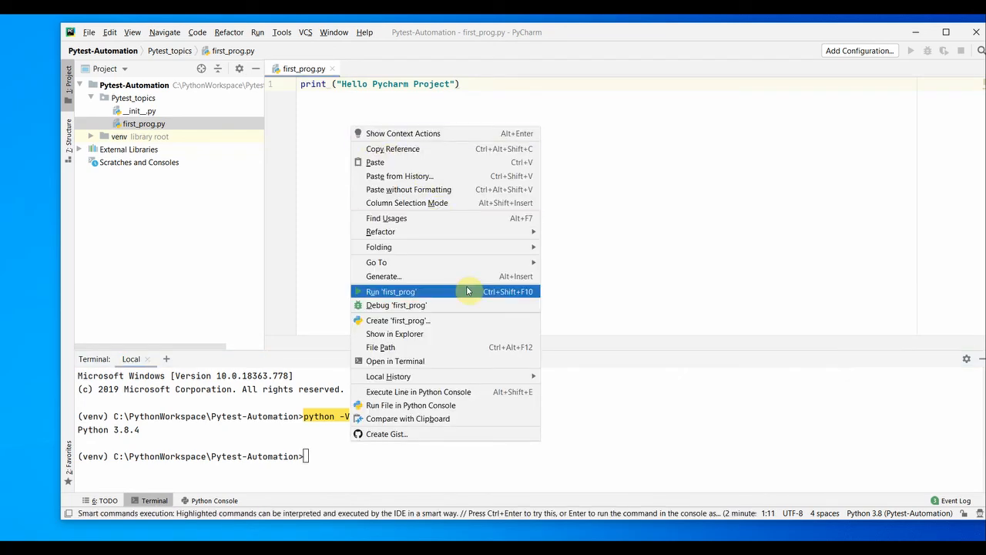
mouse_move(415, 295)
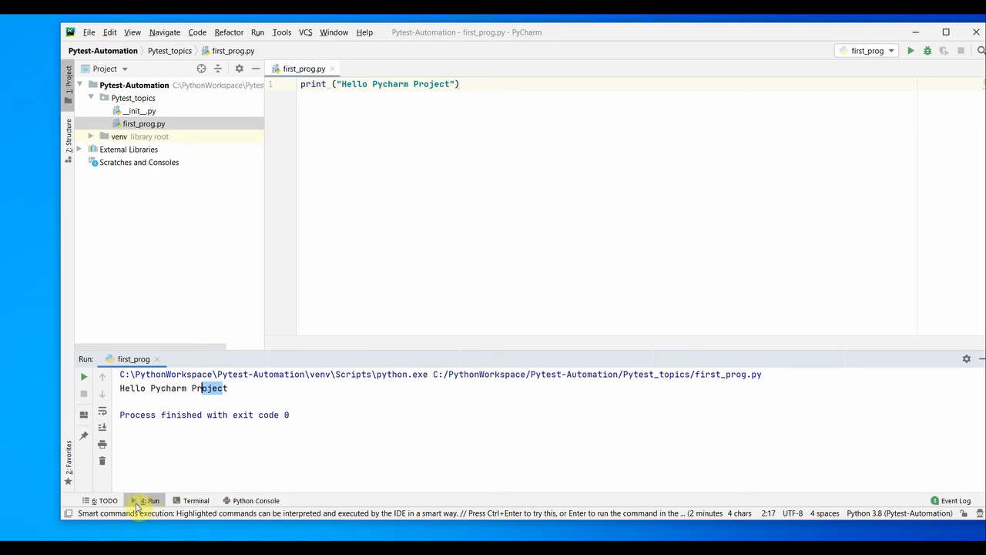
click(195, 500)
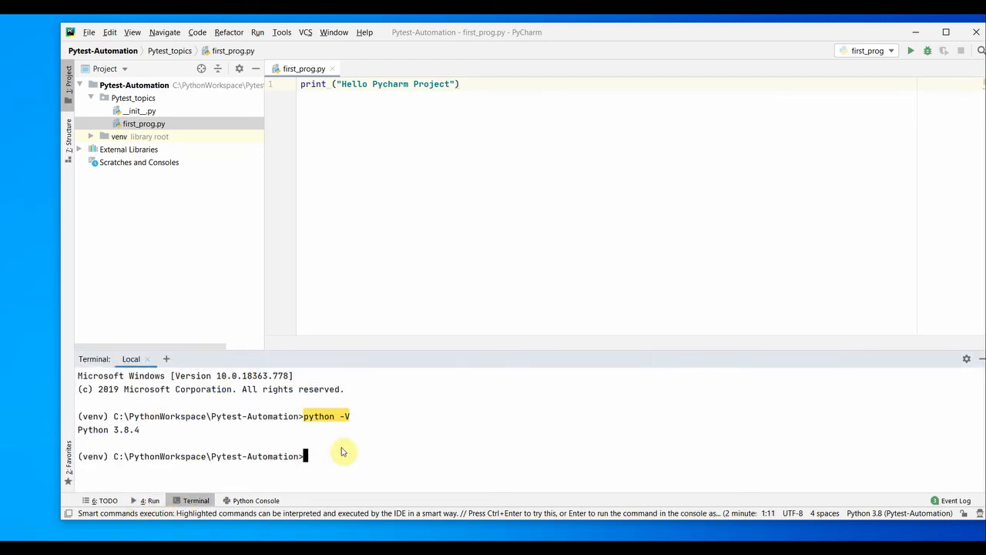
Step: Run python Pytest_topics\first_prog.py in the terminal to print 'Hello Pycharm Project'
text(pythn)
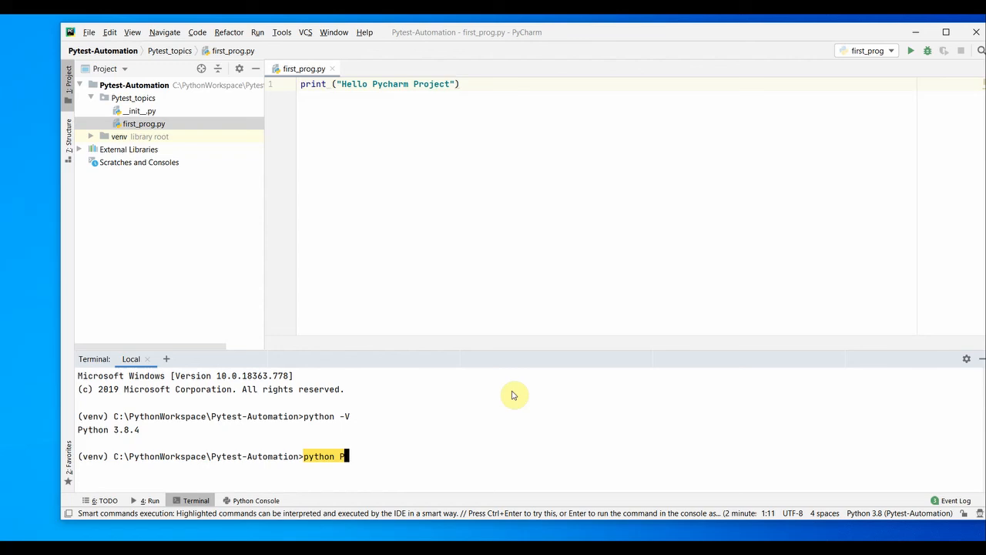
text(ytest_topics\first_prog.py)
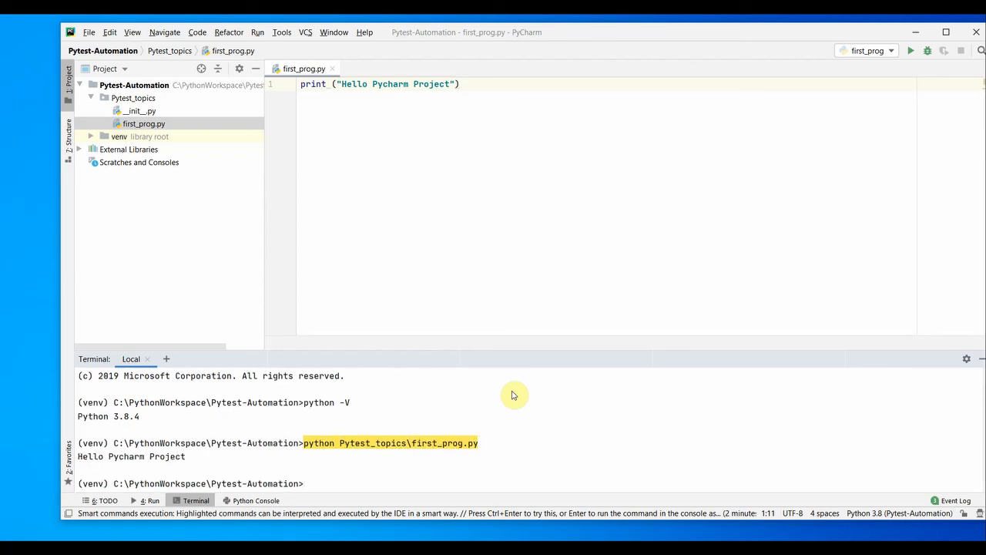
mouse_move(192, 459)
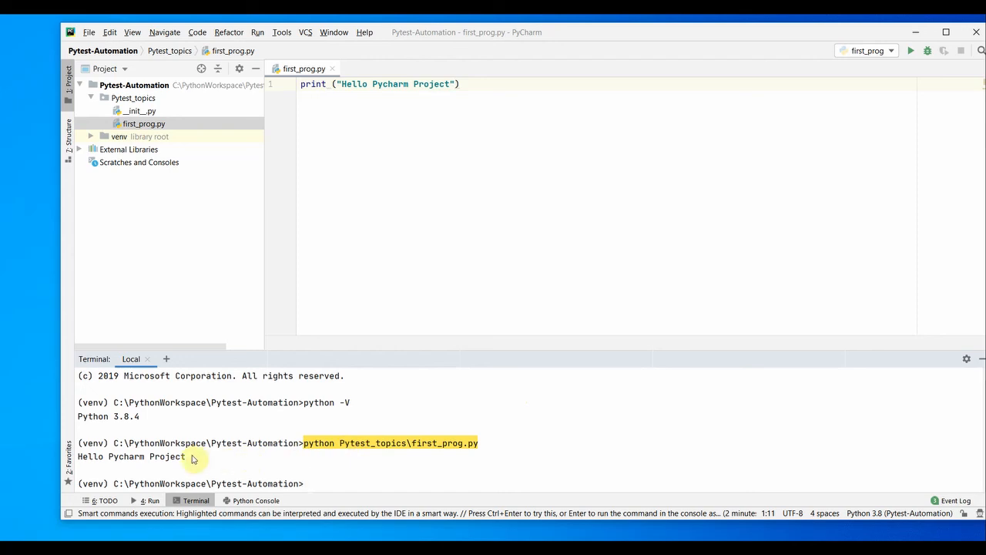
mouse_move(476, 321)
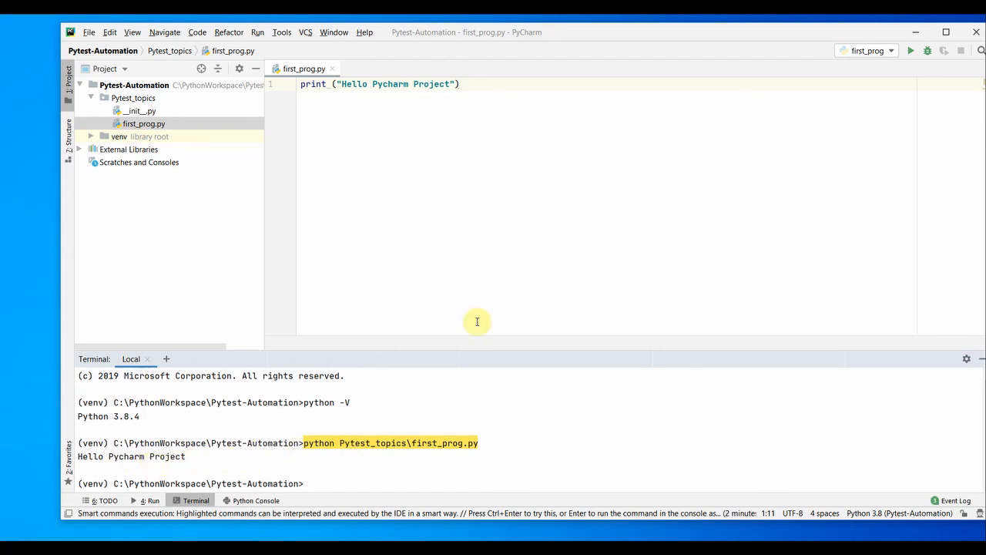